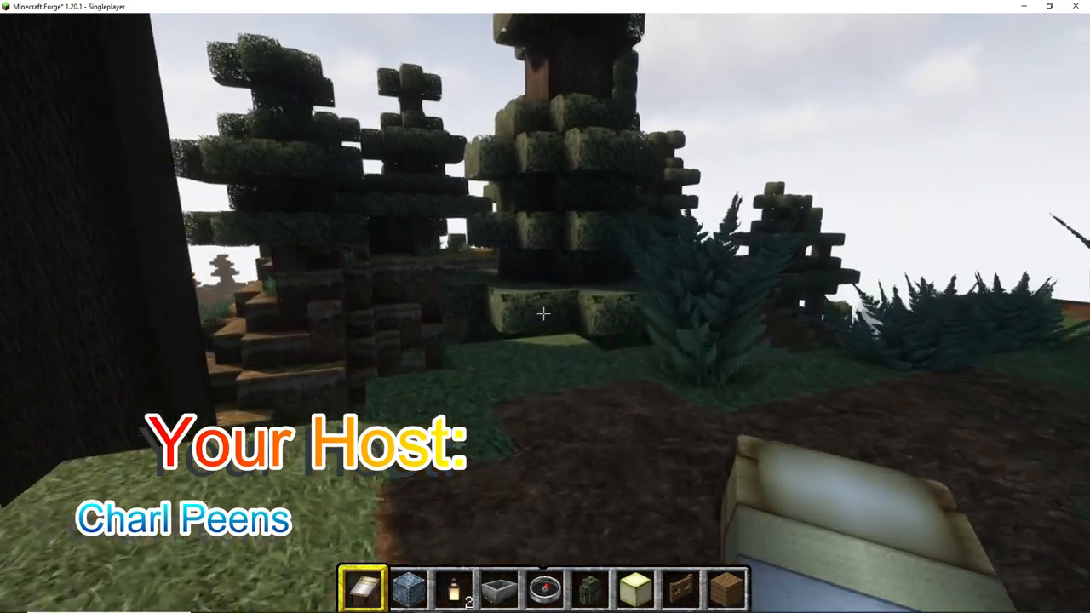
{"action": "mouse_move", "coordinate": [542, 316]}
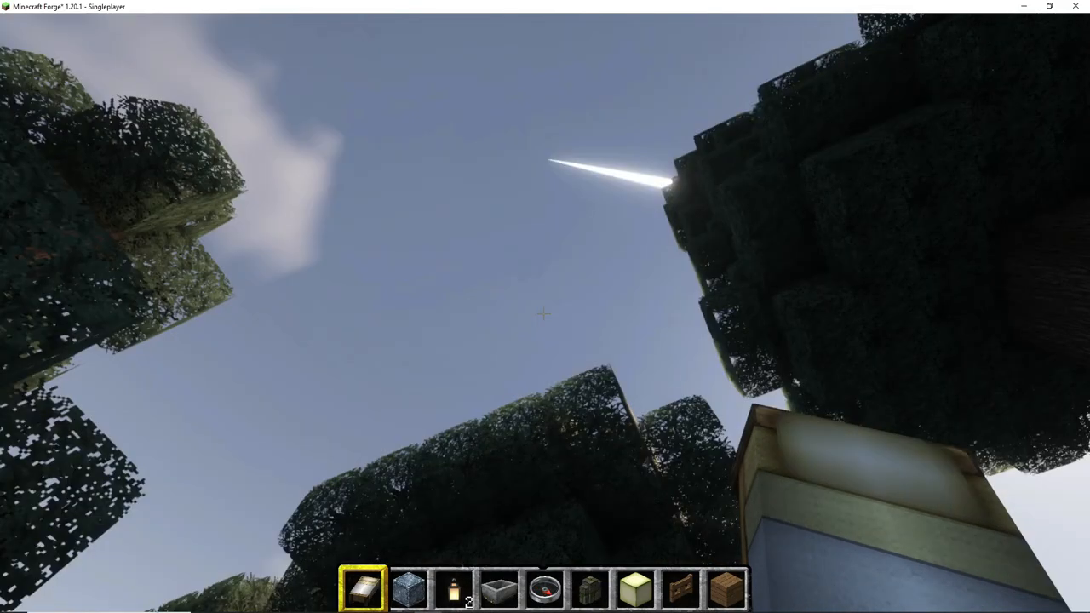
{"action": "mouse_move", "coordinate": [545, 316]}
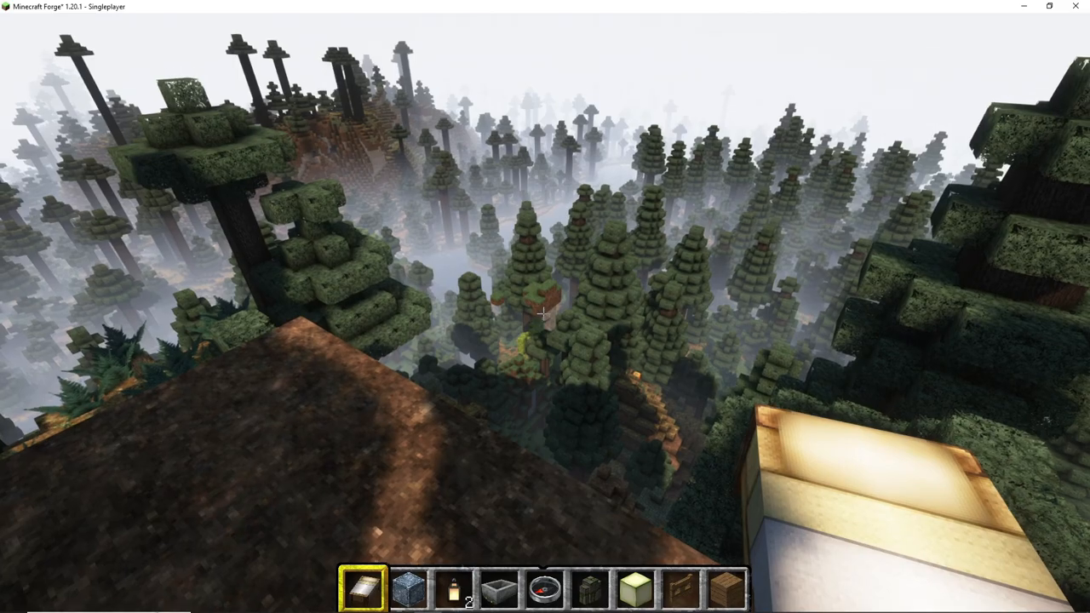
{"action": "mouse_move", "coordinate": [545, 313]}
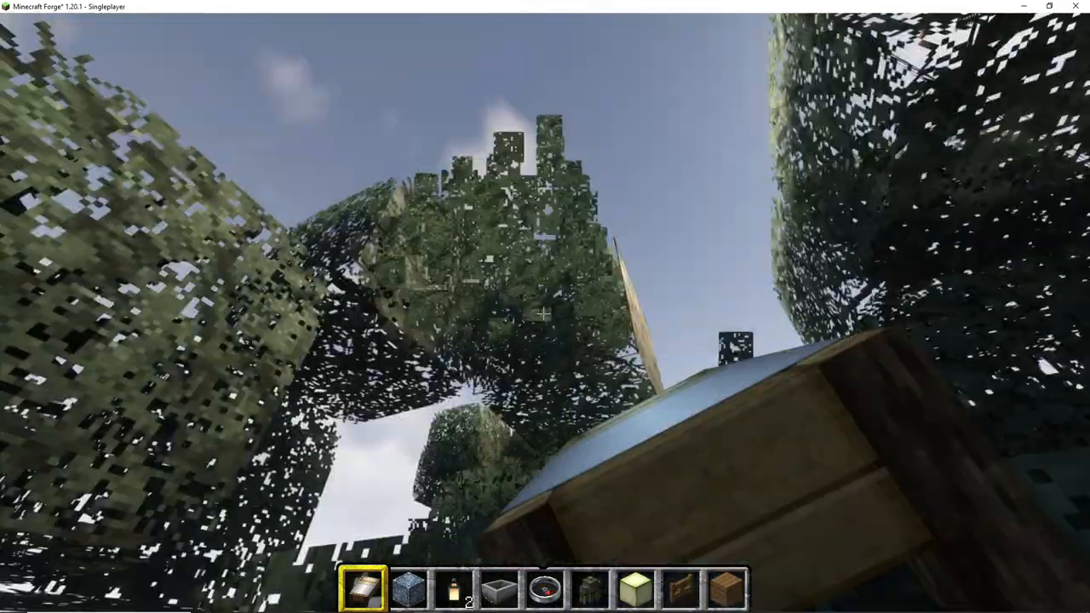
{"action": "mouse_move", "coordinate": [545, 307]}
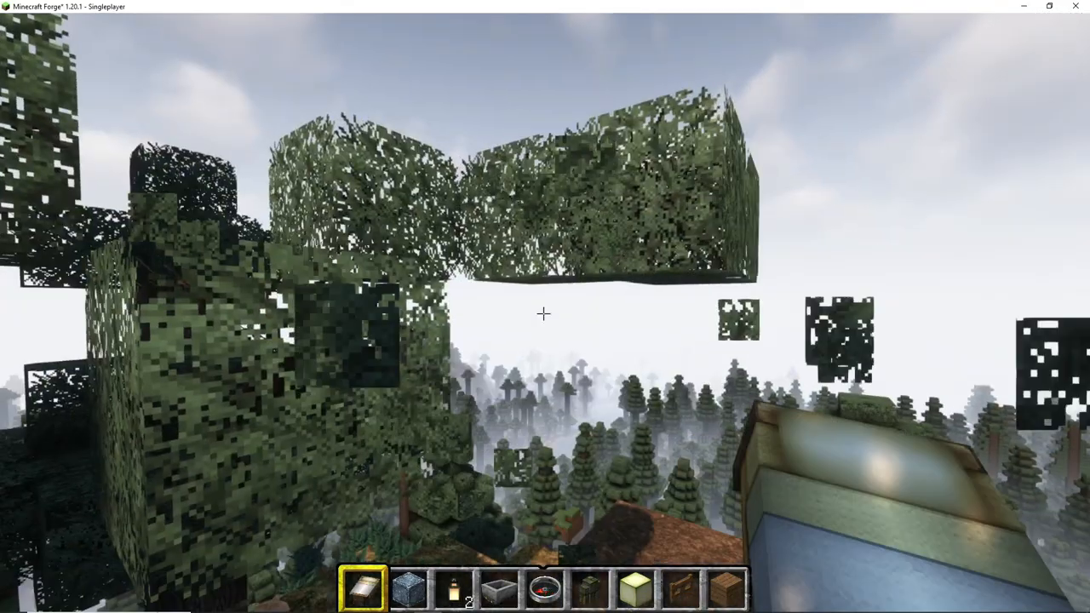
{"action": "mouse_move", "coordinate": [545, 313]}
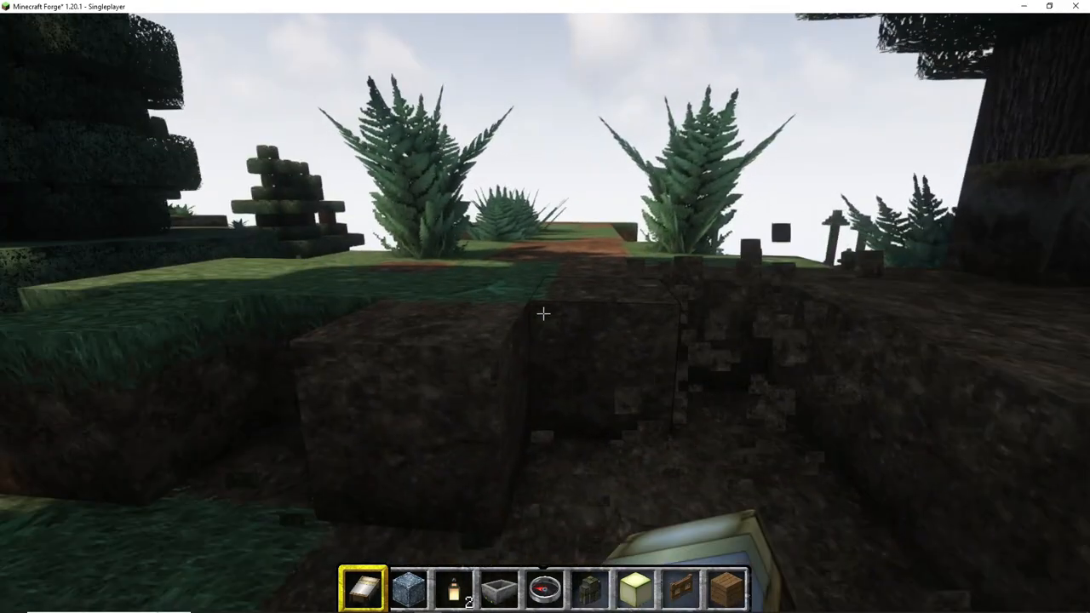
{"action": "mouse_move", "coordinate": [543, 313]}
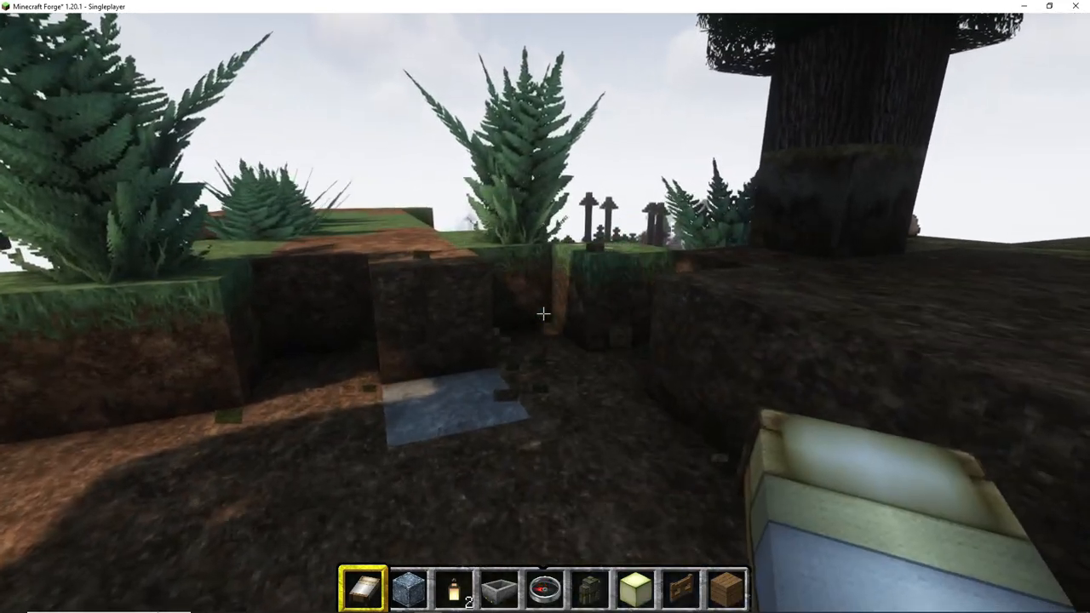
{"action": "mouse_move", "coordinate": [545, 316]}
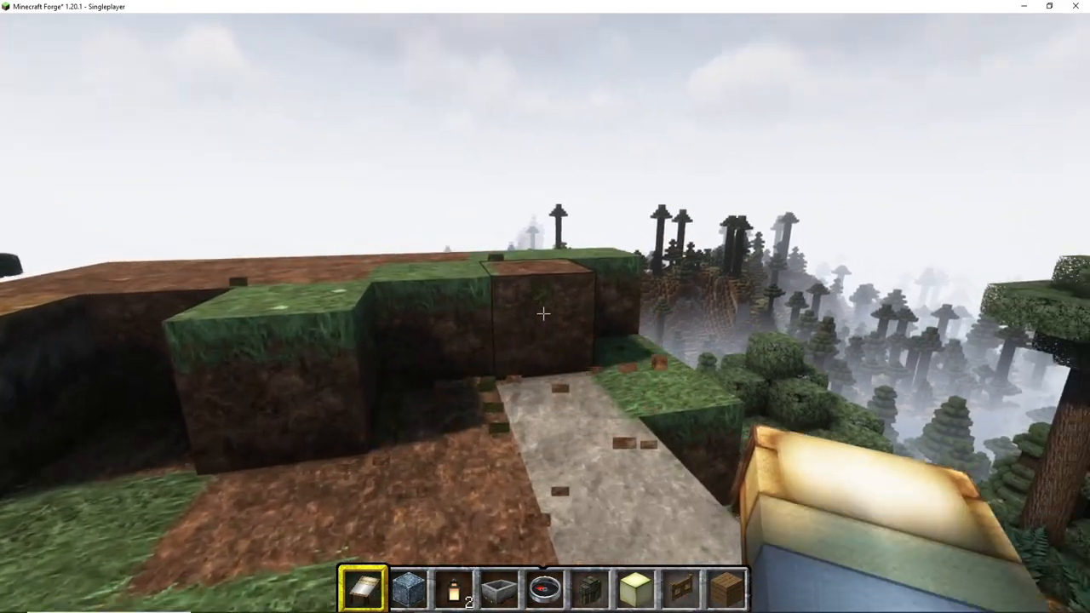
{"action": "mouse_move", "coordinate": [545, 306]}
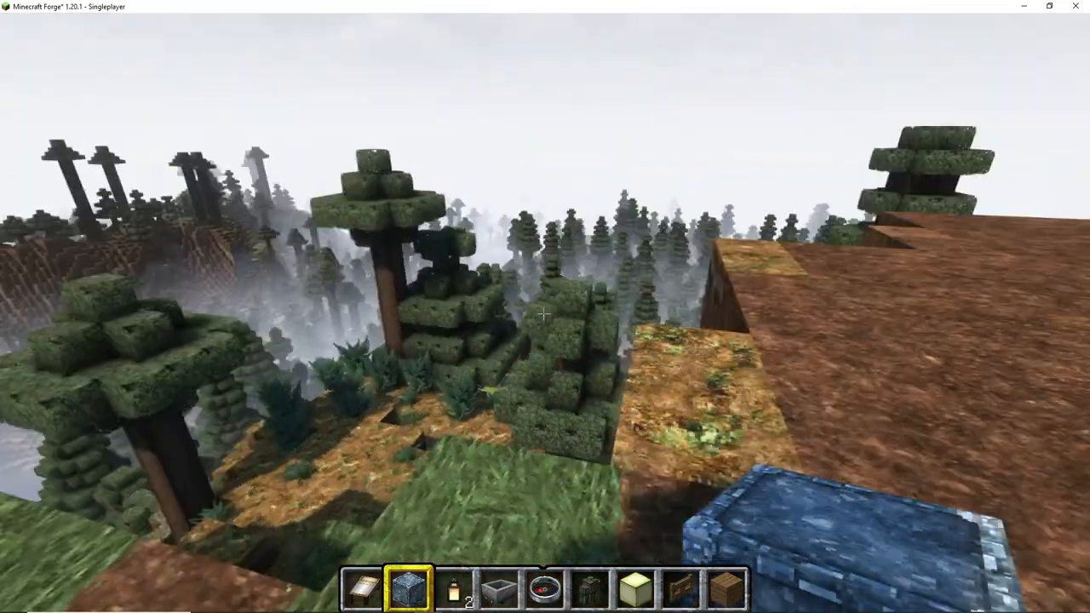
{"action": "mouse_move", "coordinate": [545, 317]}
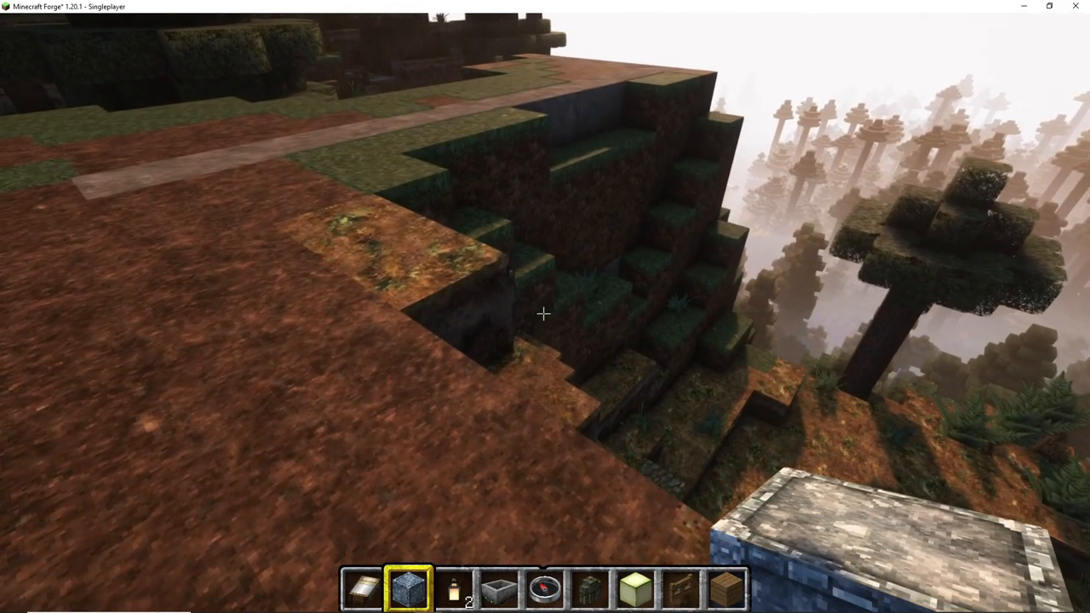
{"action": "mouse_move", "coordinate": [545, 314]}
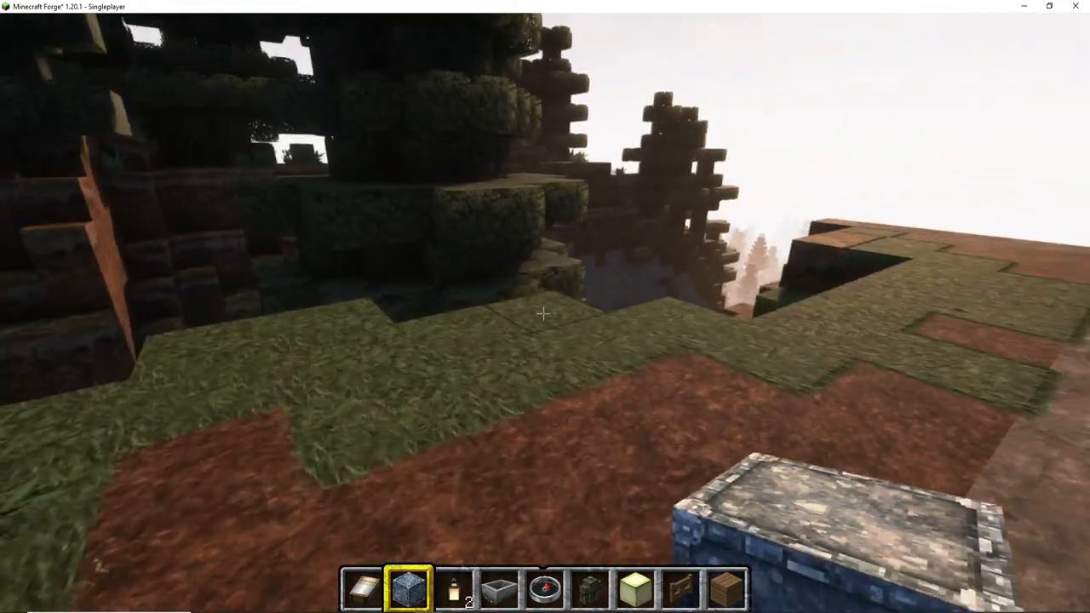
{"action": "mouse_move", "coordinate": [545, 314]}
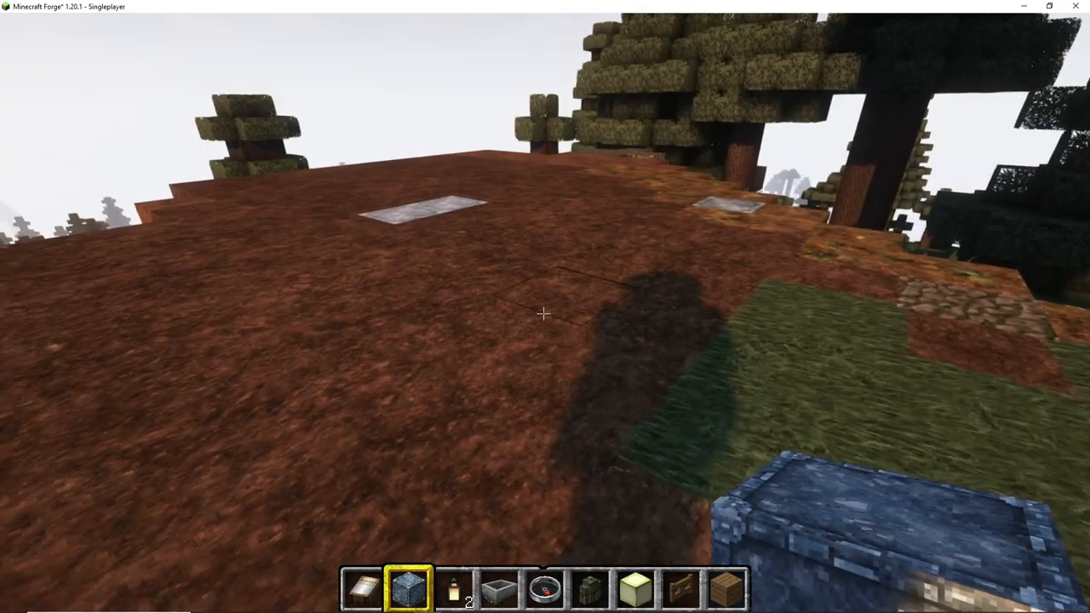
{"action": "mouse_move", "coordinate": [546, 315]}
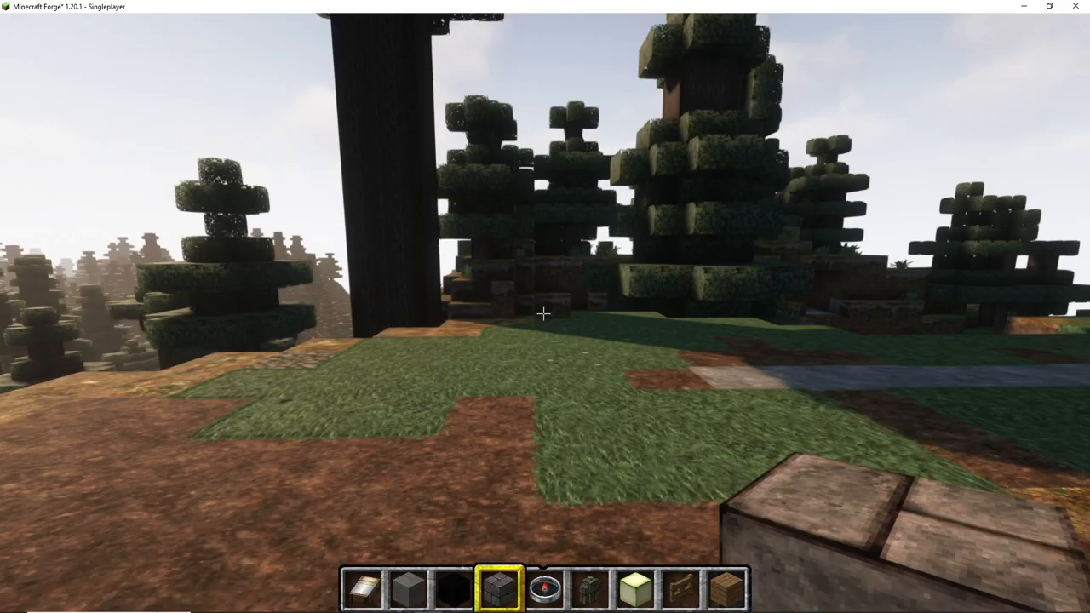
{"action": "mouse_move", "coordinate": [545, 315]}
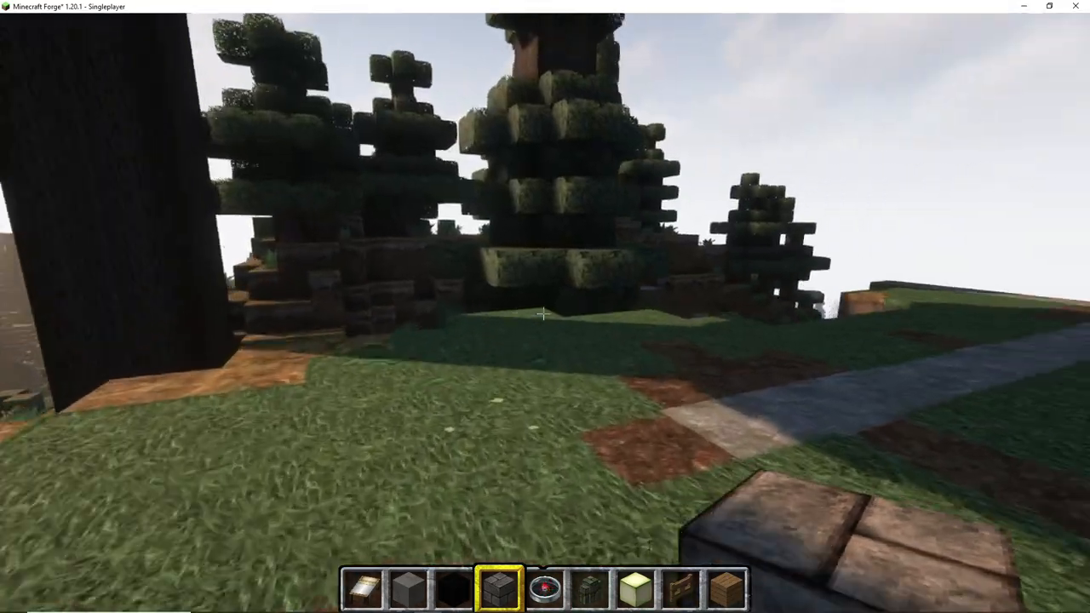
{"action": "mouse_move", "coordinate": [545, 307]}
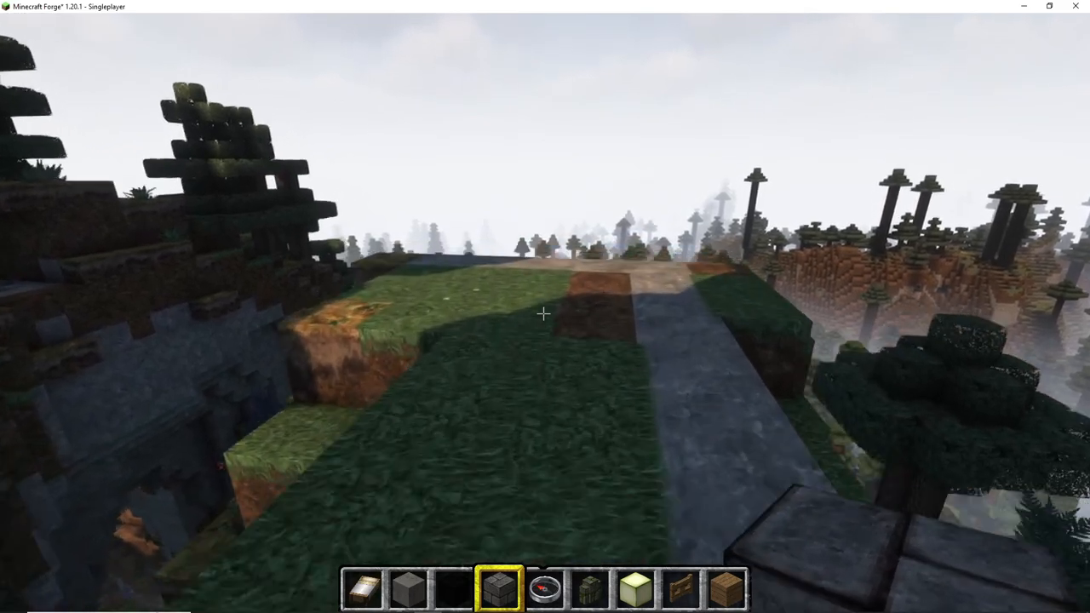
{"action": "mouse_move", "coordinate": [545, 316]}
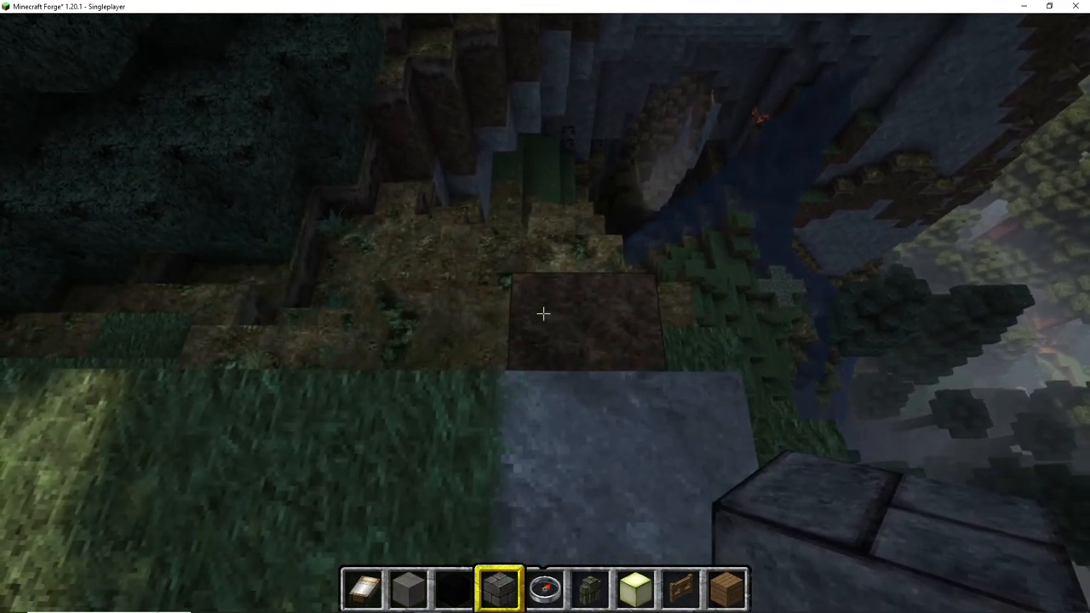
{"action": "mouse_move", "coordinate": [545, 315]}
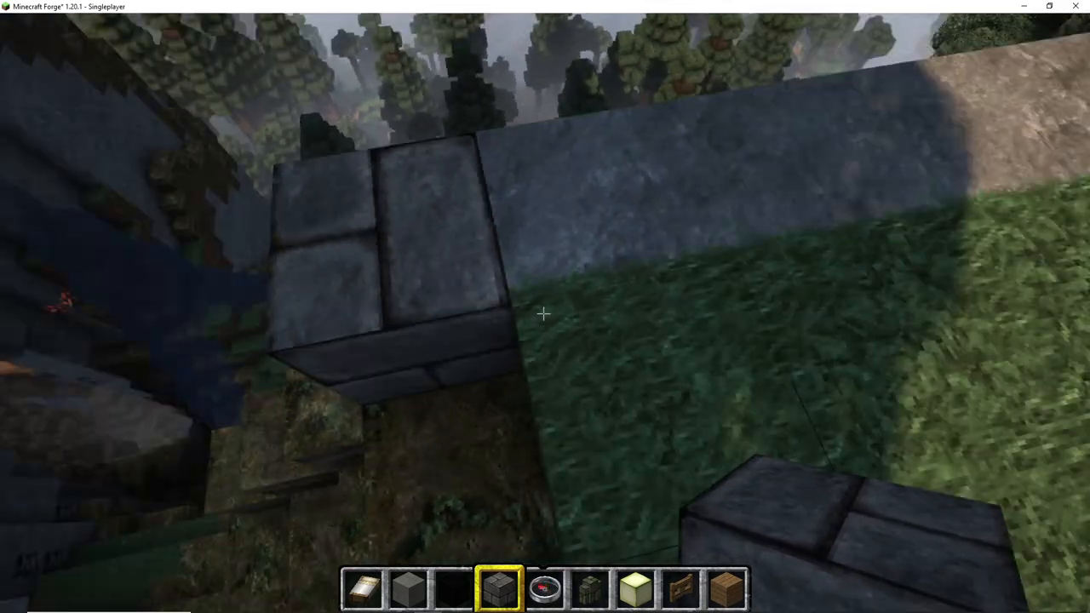
{"action": "mouse_move", "coordinate": [545, 315]}
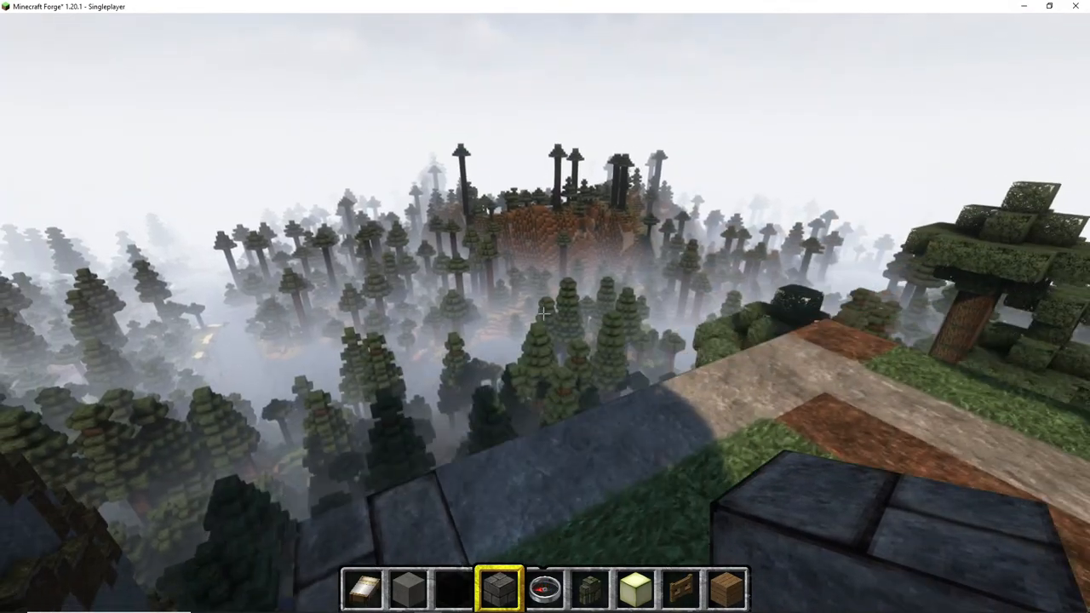
{"action": "mouse_move", "coordinate": [545, 315]}
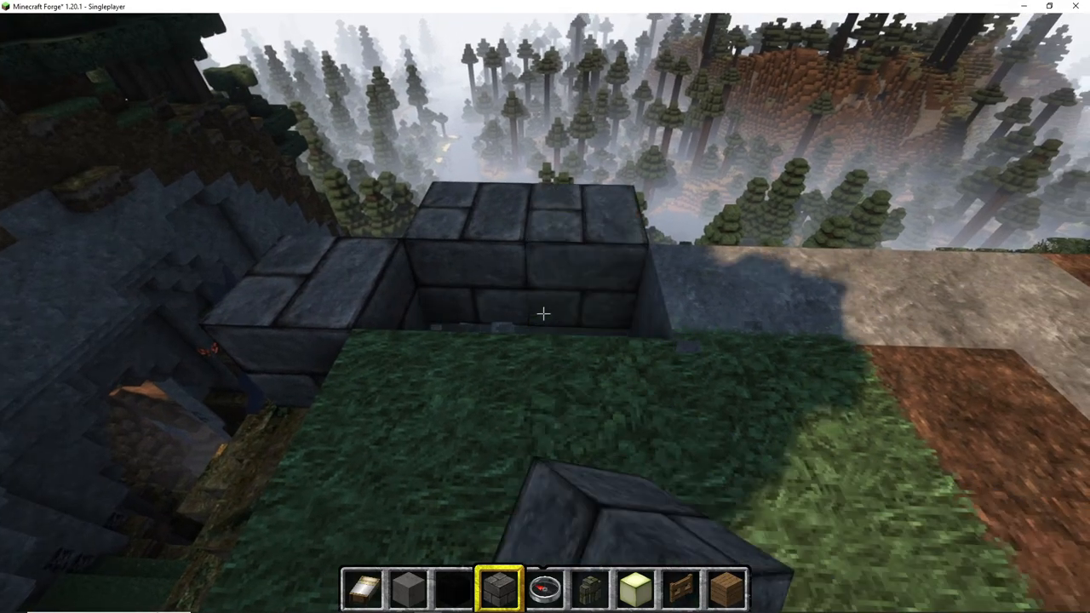
{"action": "mouse_move", "coordinate": [545, 314]}
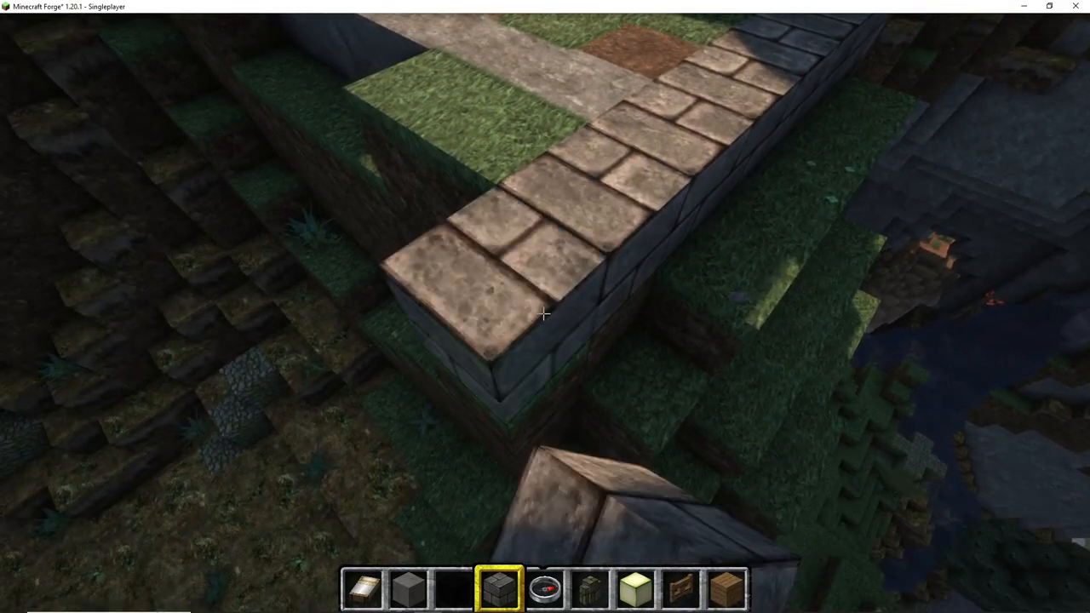
{"action": "mouse_move", "coordinate": [546, 313]}
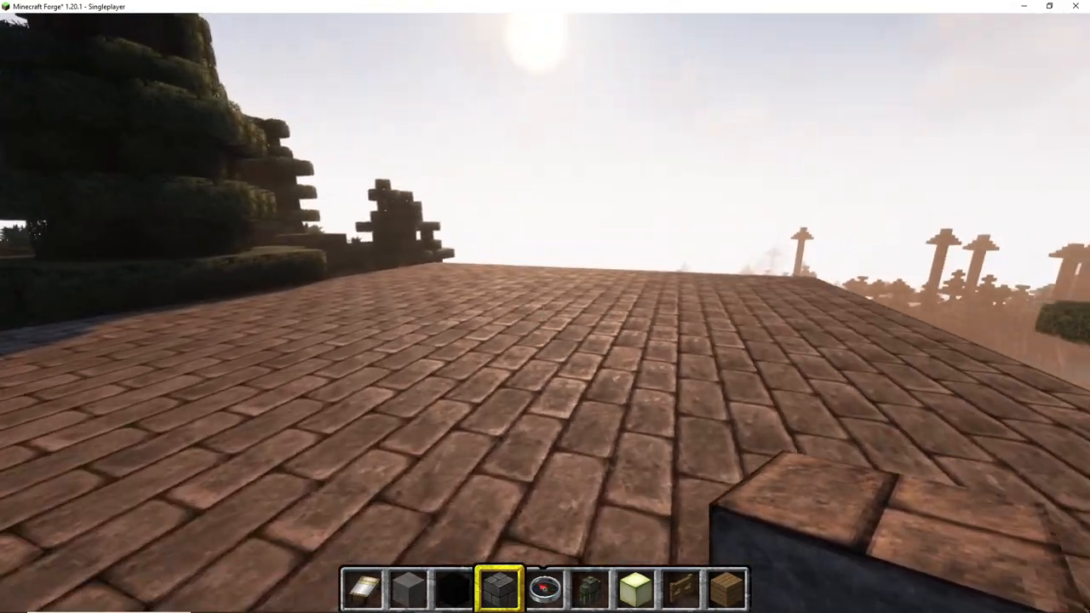
{"action": "mouse_move", "coordinate": [546, 306]}
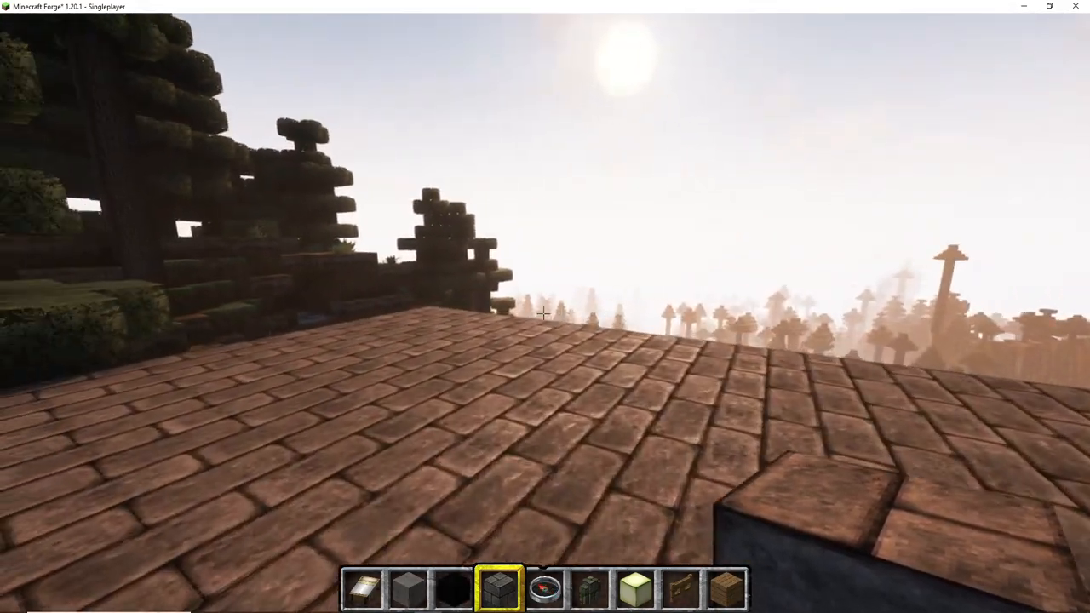
{"action": "mouse_move", "coordinate": [545, 315]}
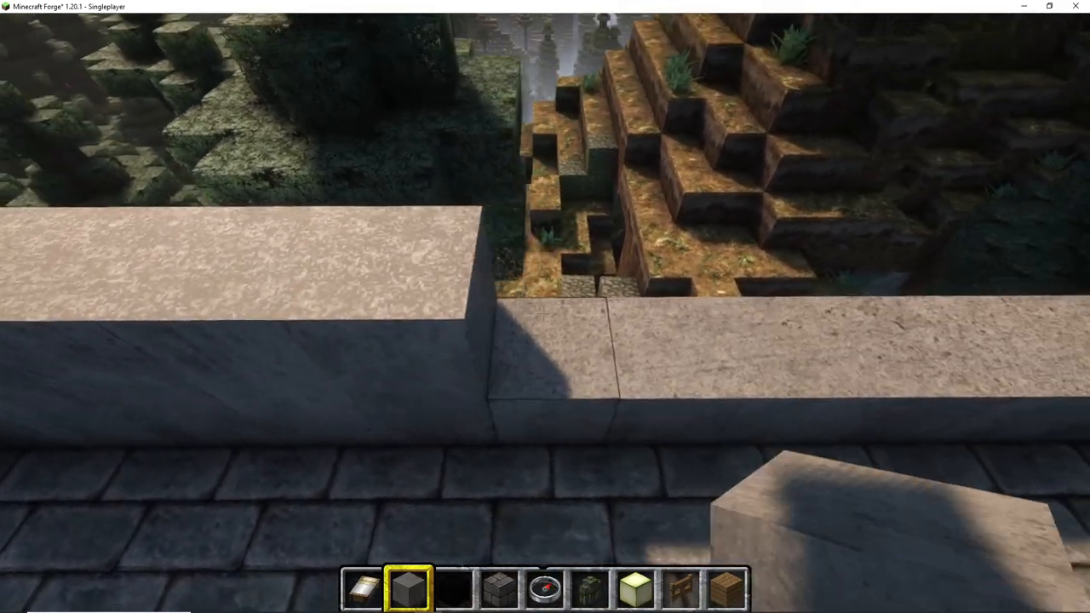
{"action": "mouse_move", "coordinate": [545, 307]}
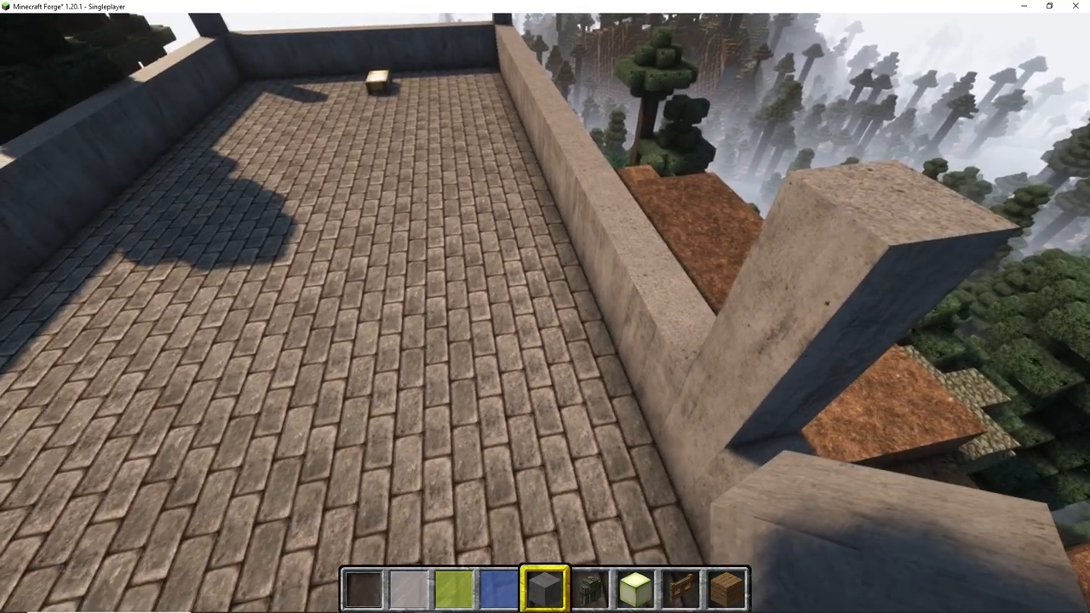
{"action": "mouse_move", "coordinate": [545, 320]}
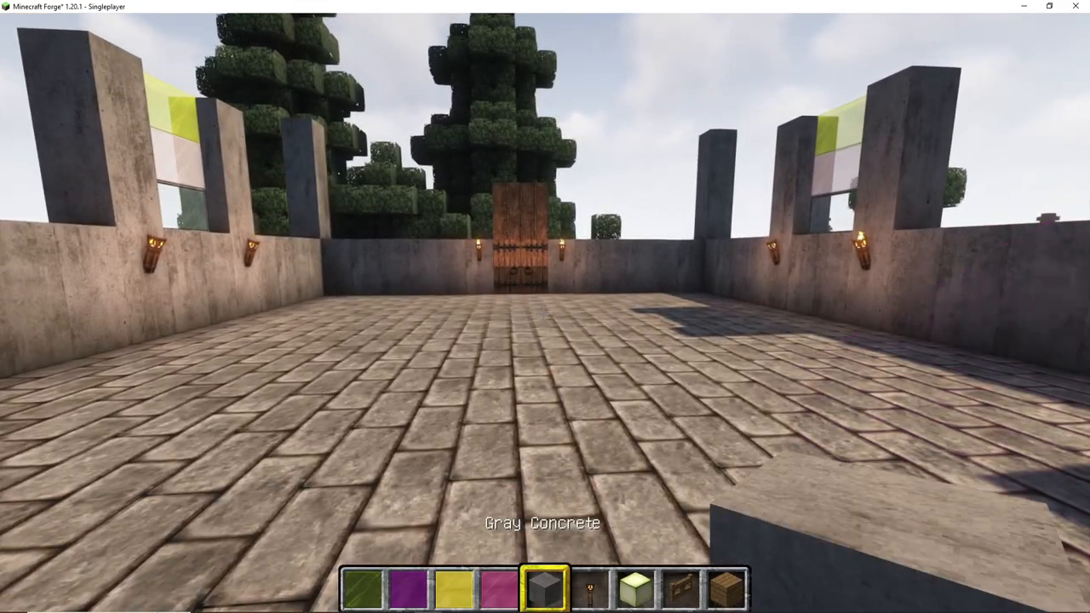
{"action": "mouse_move", "coordinate": [545, 315]}
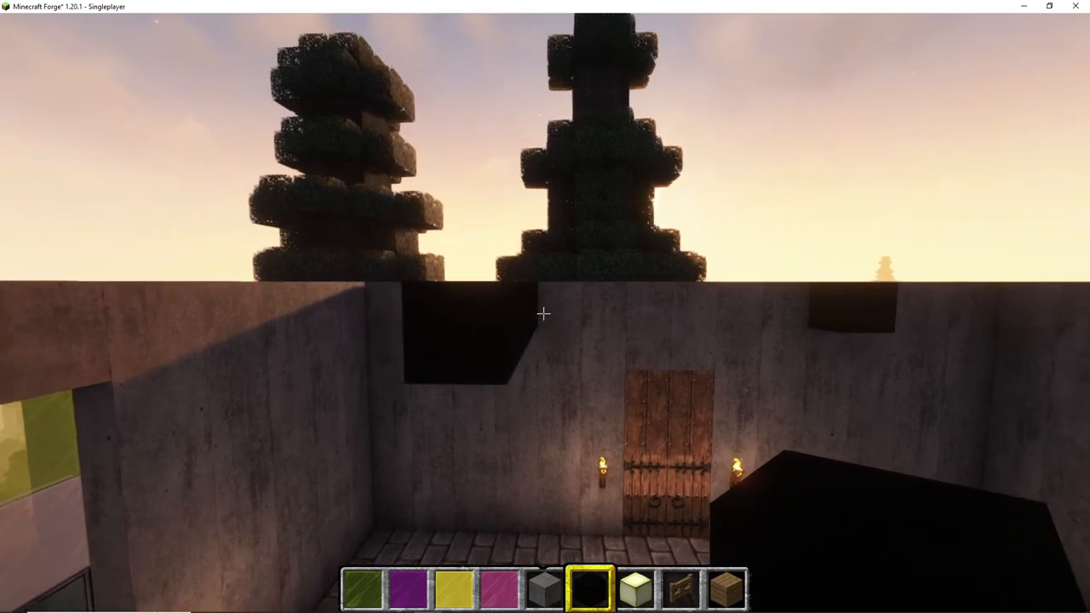
{"action": "mouse_move", "coordinate": [545, 313]}
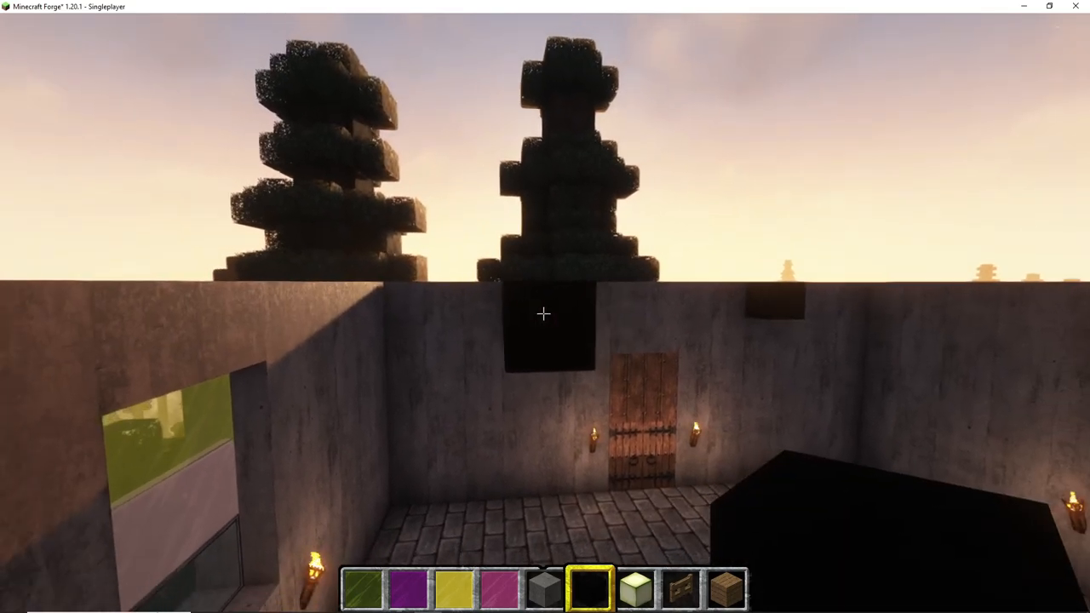
{"action": "mouse_move", "coordinate": [545, 315]}
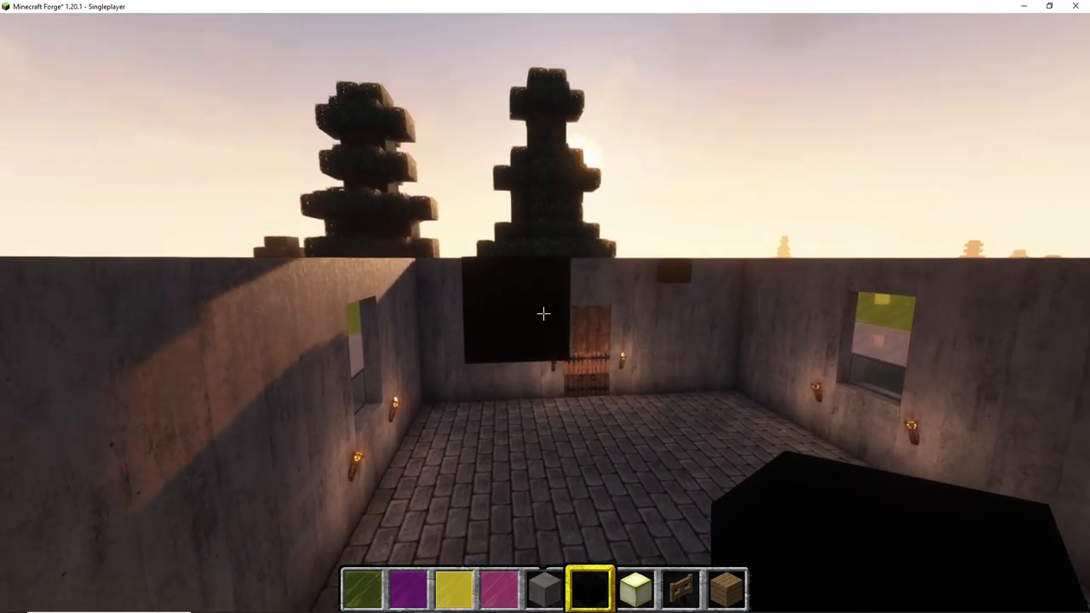
{"action": "mouse_move", "coordinate": [545, 313]}
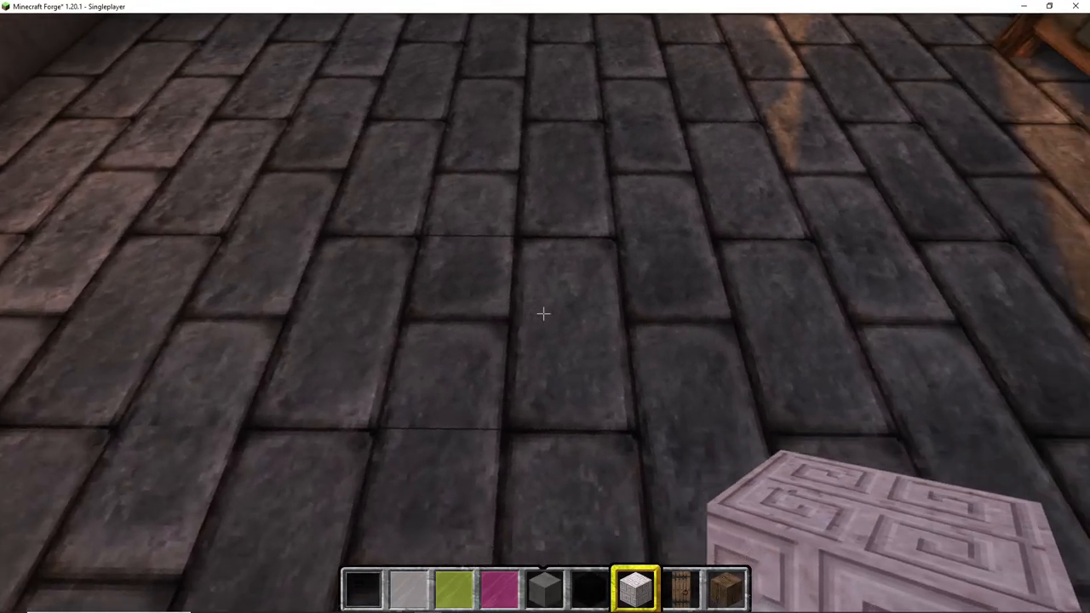
{"action": "mouse_move", "coordinate": [545, 315]}
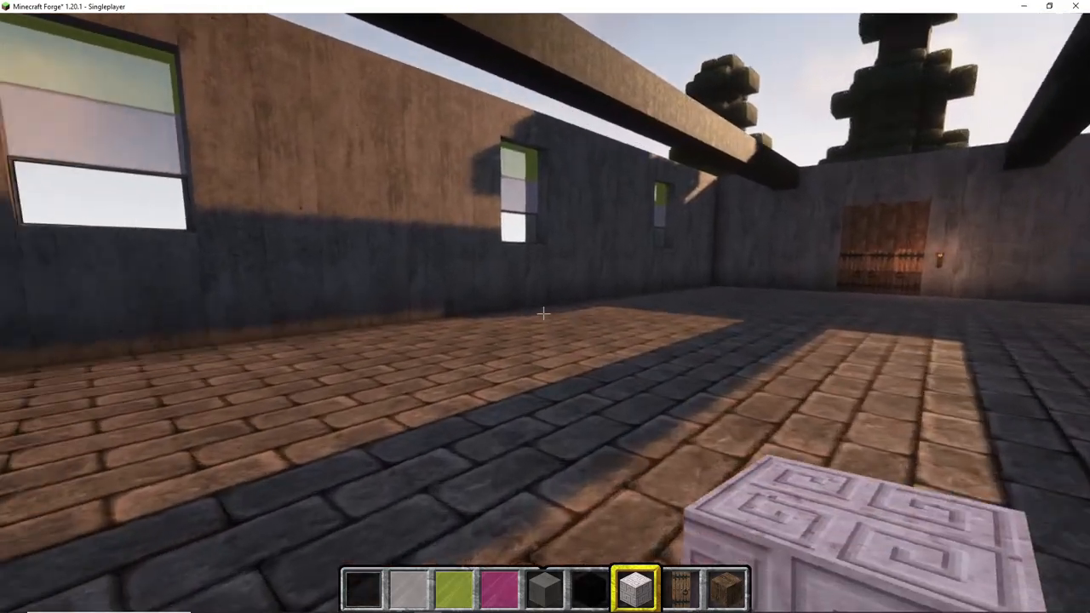
{"action": "mouse_move", "coordinate": [545, 316]}
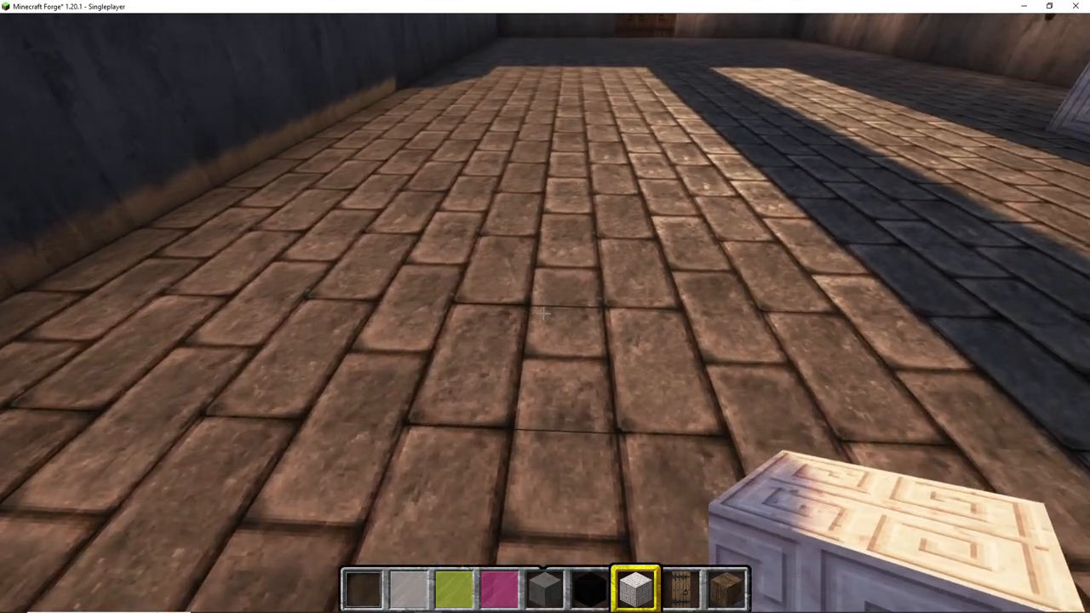
{"action": "mouse_move", "coordinate": [545, 314]}
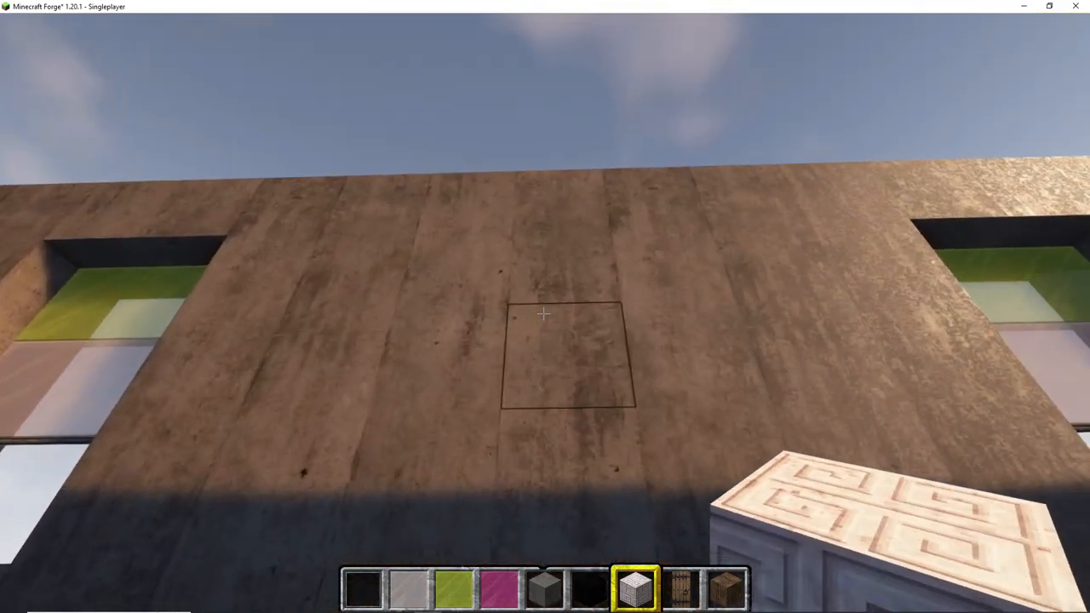
{"action": "mouse_move", "coordinate": [545, 332]}
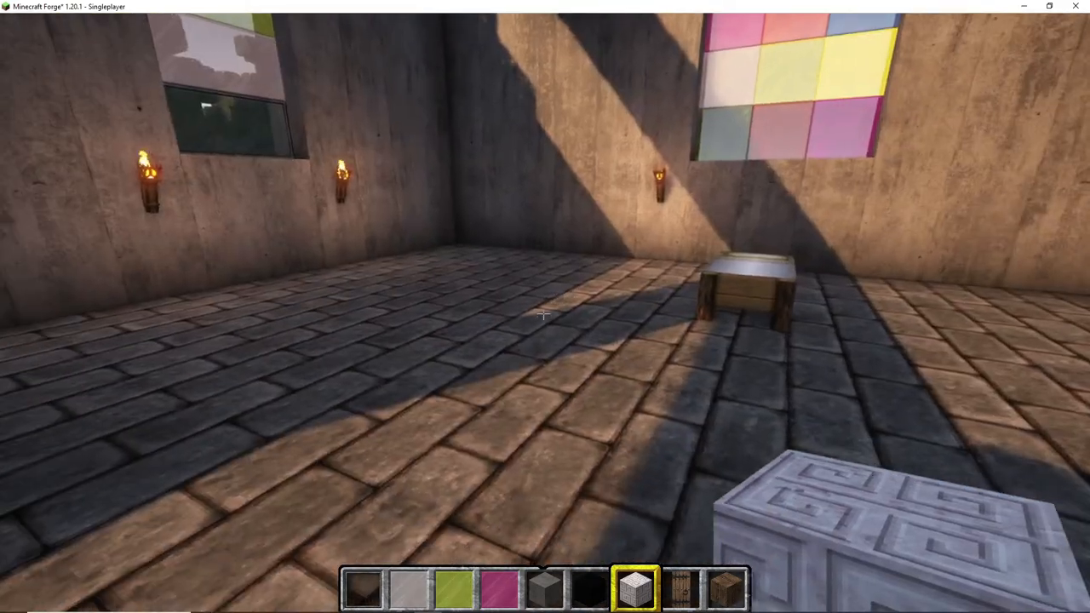
{"action": "mouse_move", "coordinate": [546, 320]}
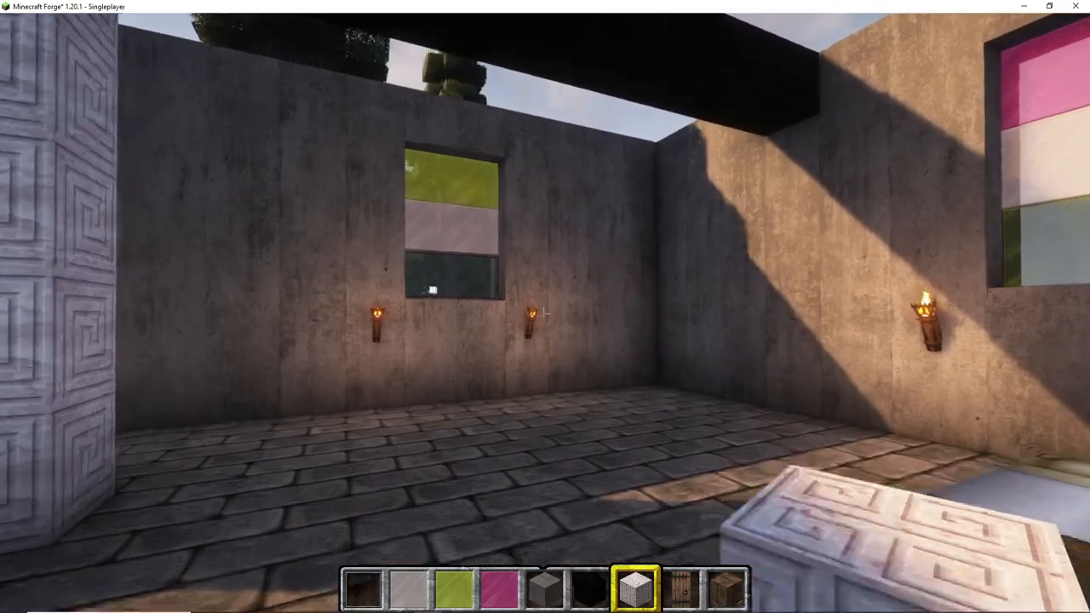
{"action": "mouse_move", "coordinate": [545, 315]}
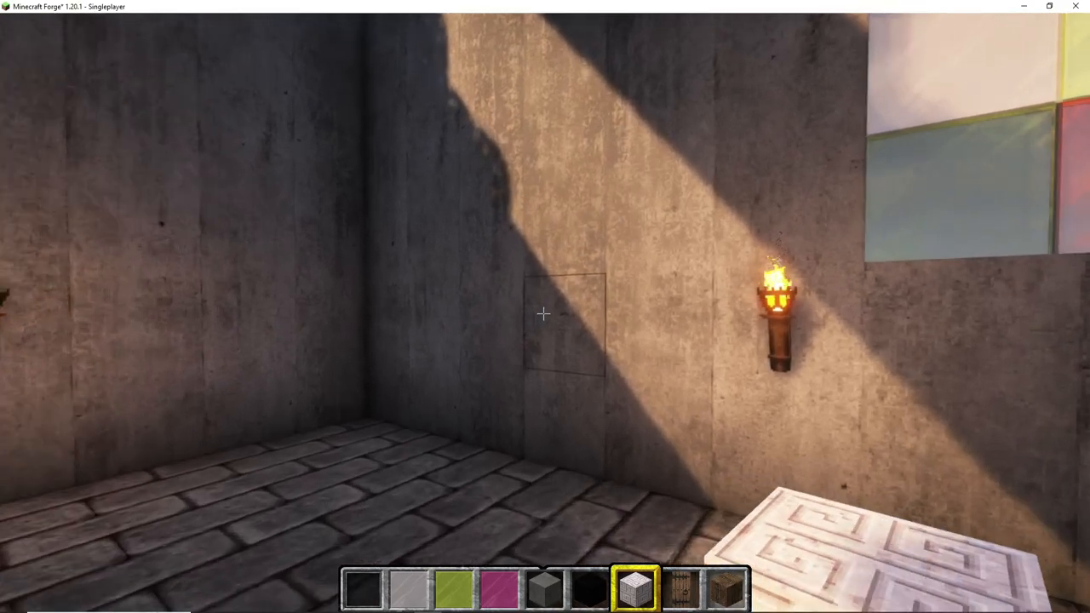
{"action": "mouse_move", "coordinate": [545, 315]}
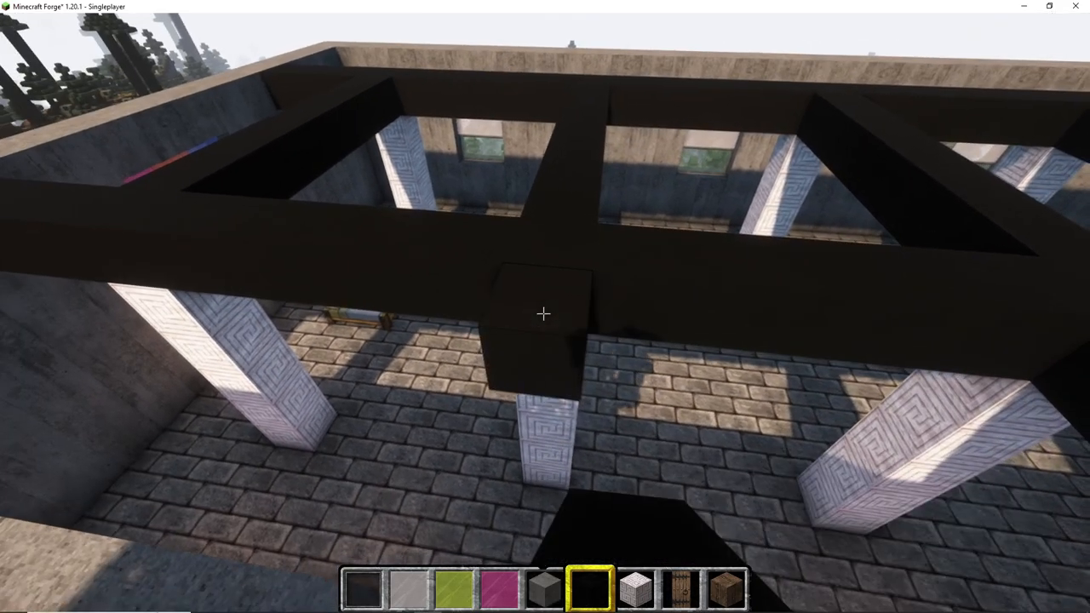
{"action": "mouse_move", "coordinate": [545, 314]}
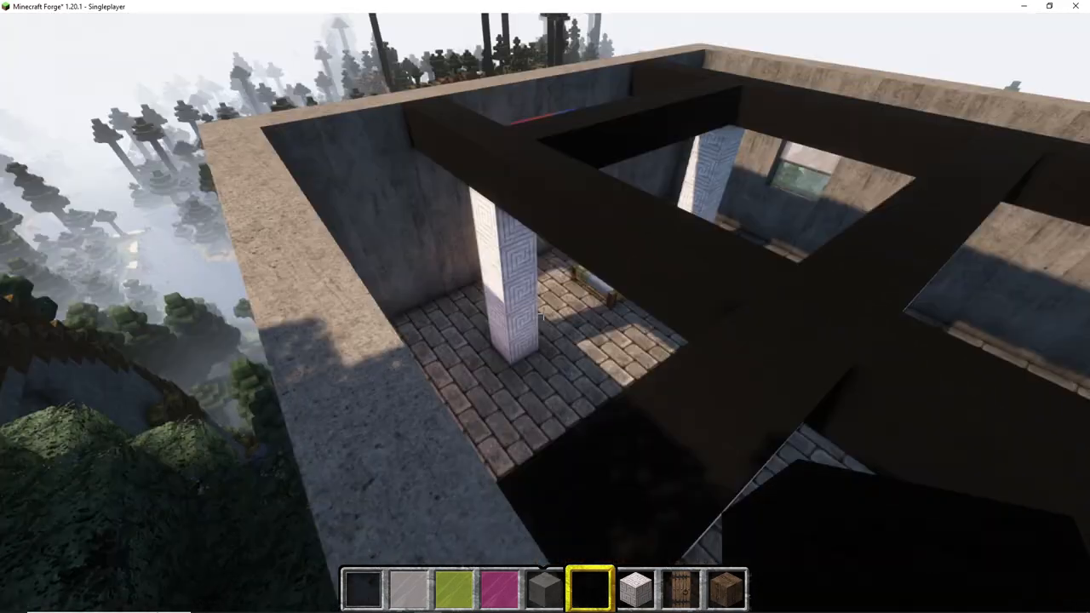
{"action": "mouse_move", "coordinate": [545, 313]}
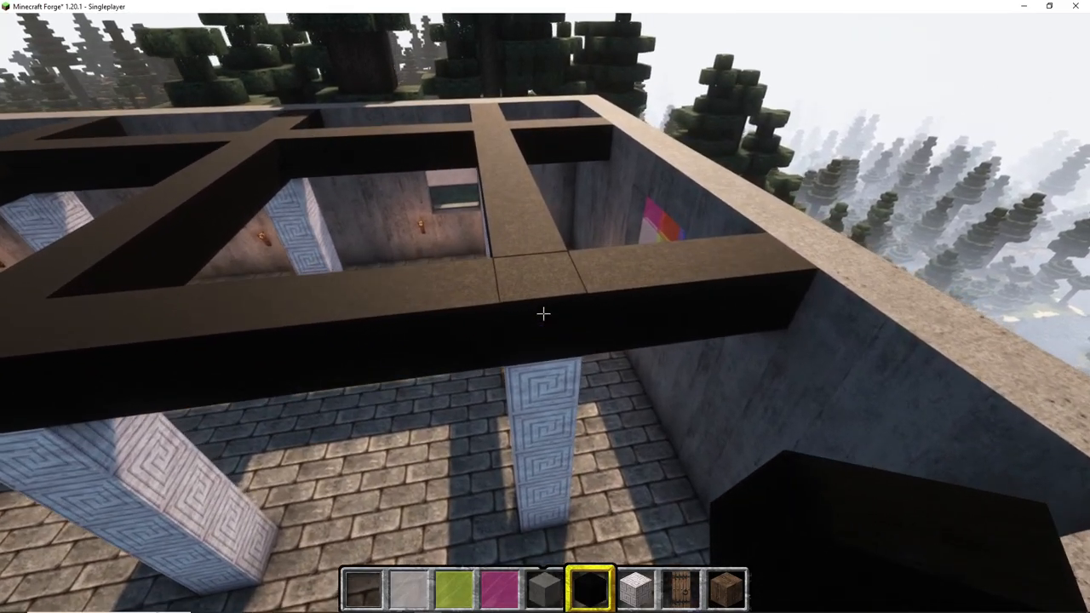
{"action": "mouse_move", "coordinate": [545, 315]}
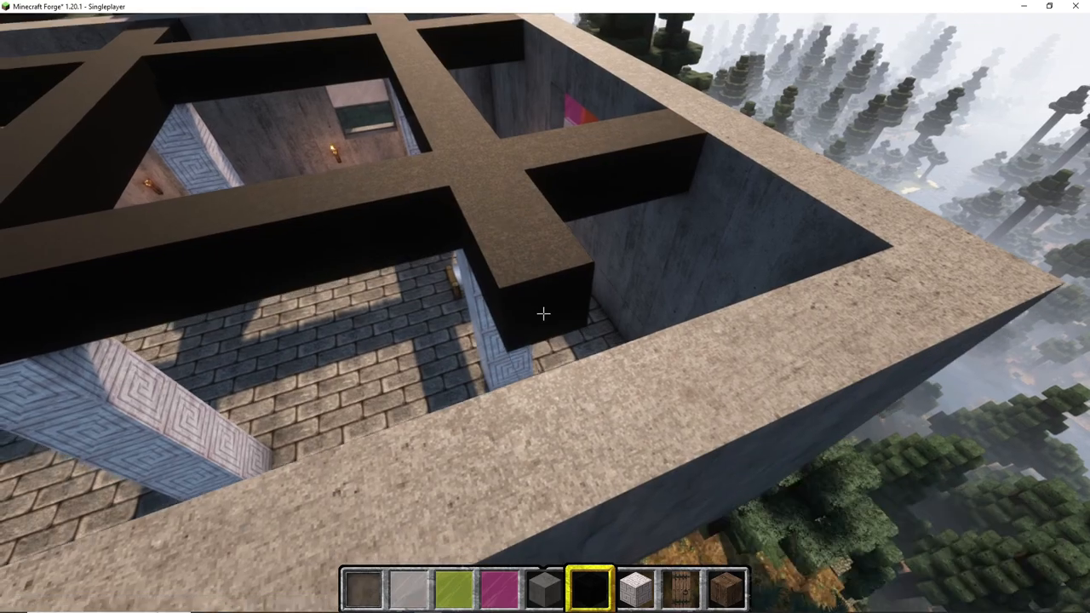
{"action": "mouse_move", "coordinate": [545, 315]}
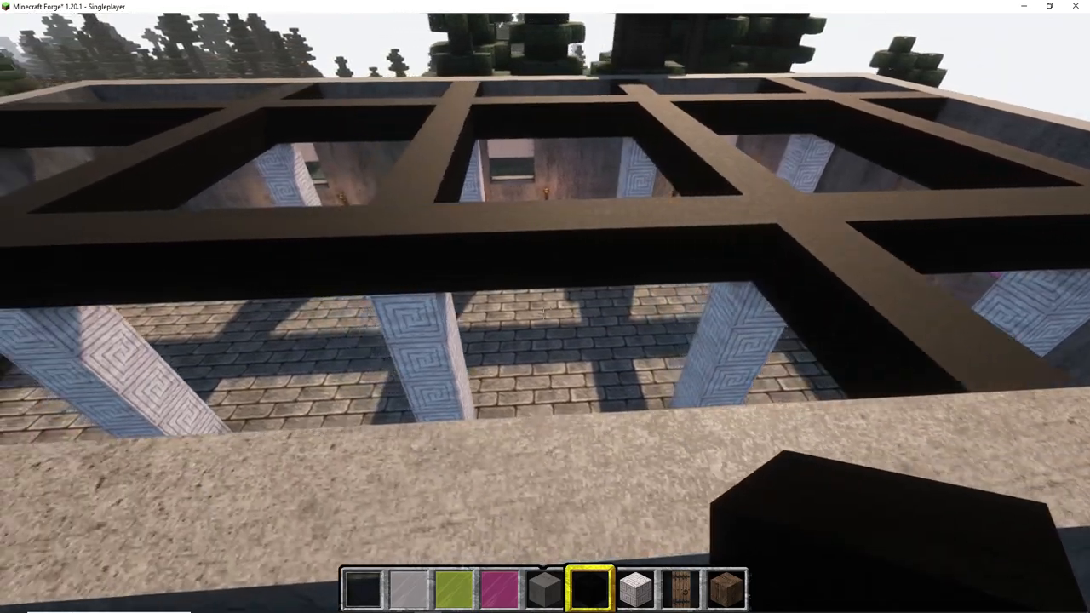
{"action": "mouse_move", "coordinate": [545, 314]}
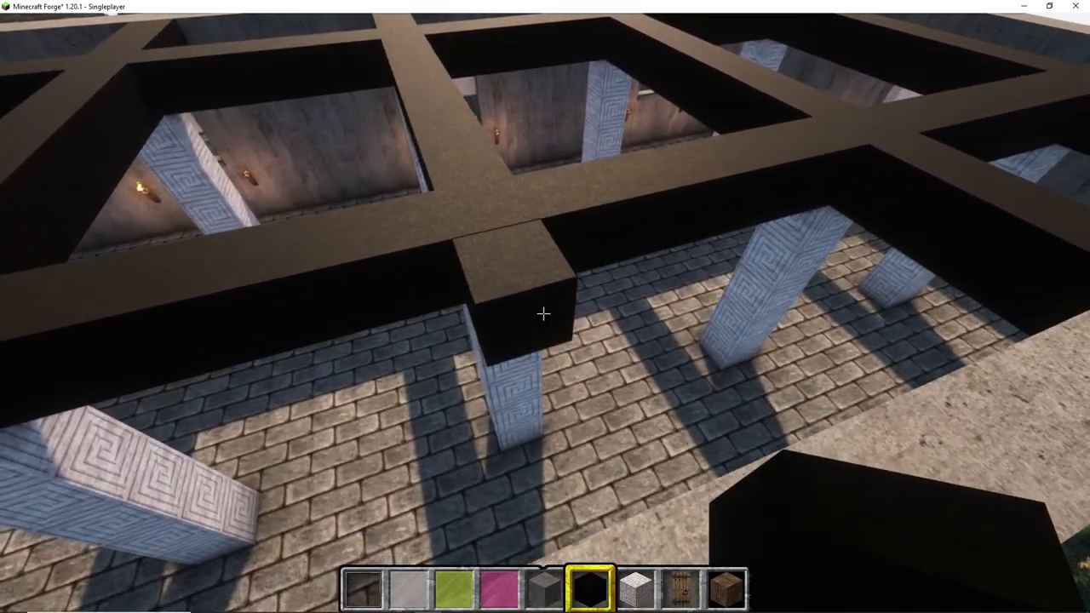
{"action": "mouse_move", "coordinate": [545, 314]}
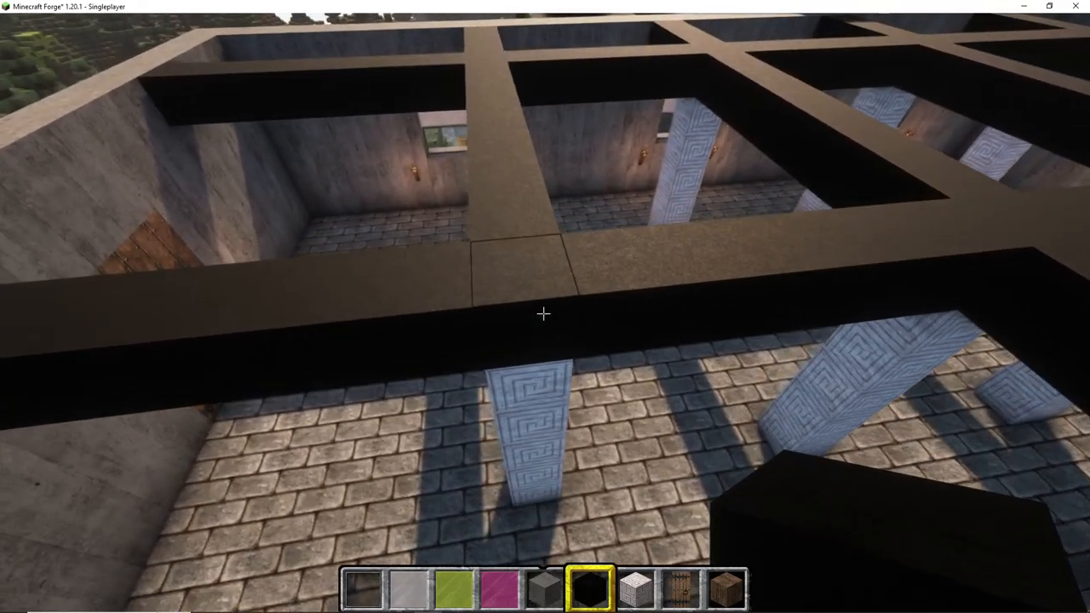
{"action": "mouse_move", "coordinate": [545, 314]}
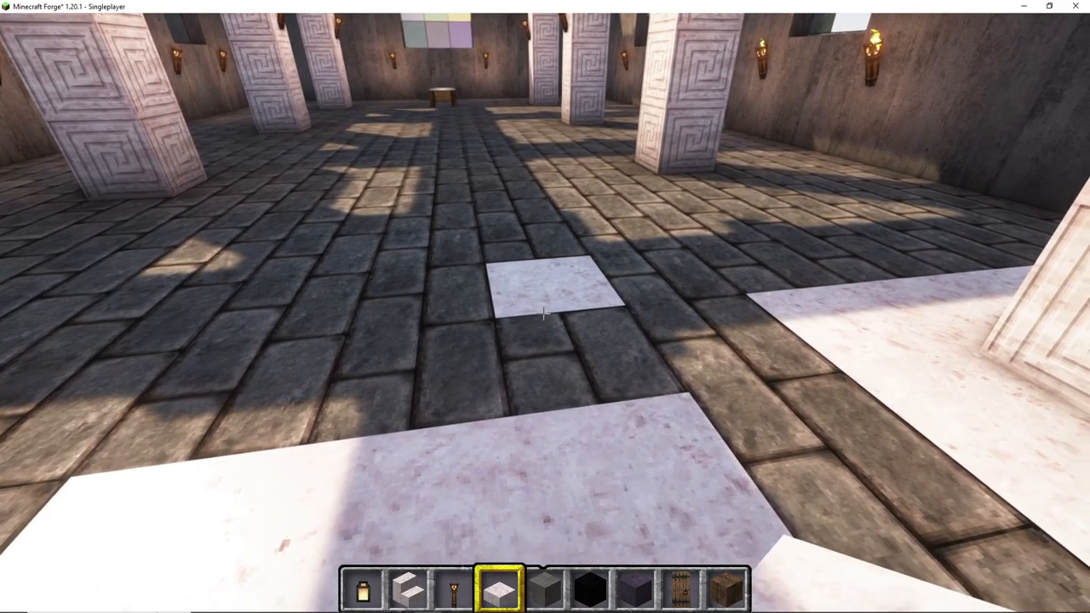
{"action": "mouse_move", "coordinate": [545, 320]}
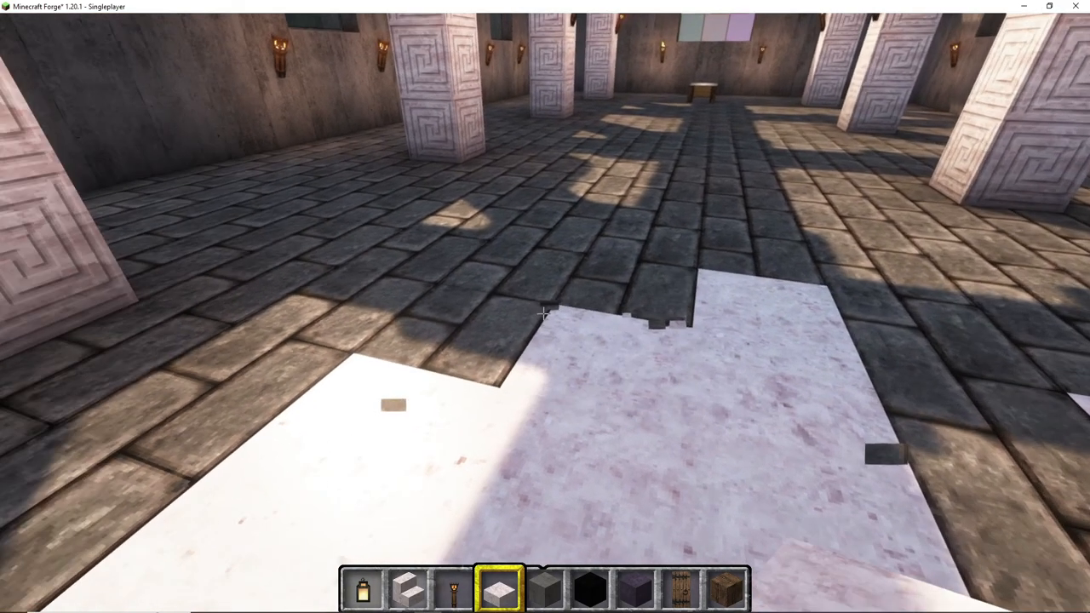
{"action": "mouse_move", "coordinate": [545, 314]}
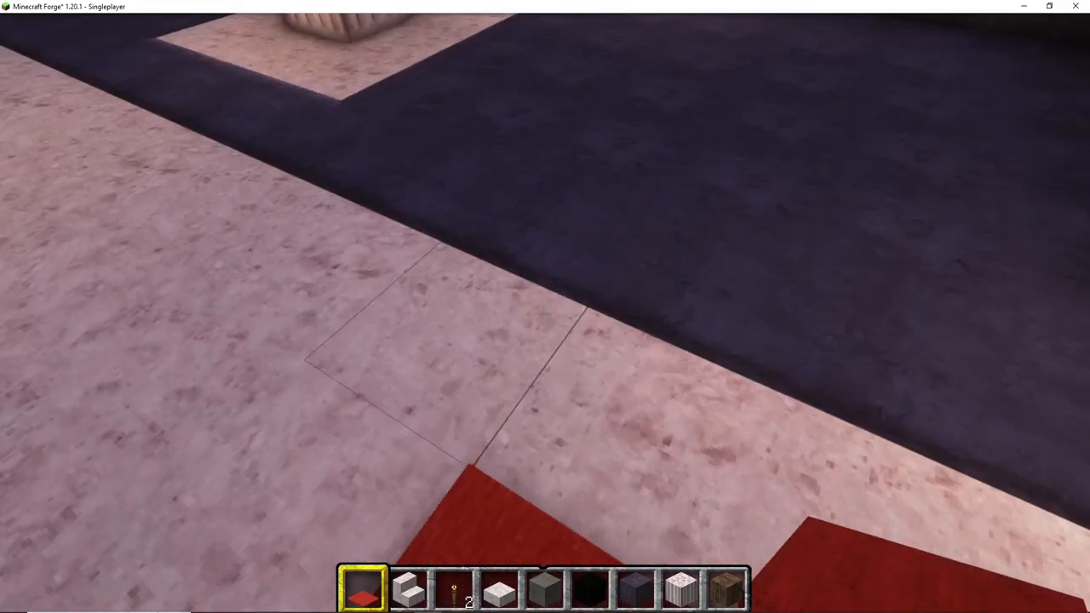
{"action": "mouse_move", "coordinate": [545, 320]}
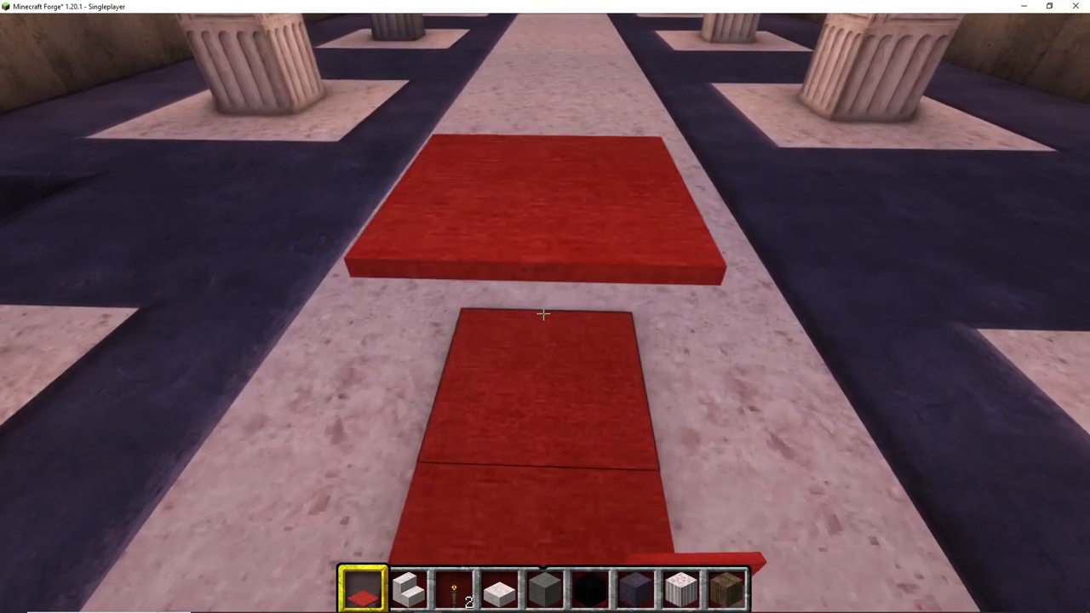
Lay red carpet along the pale central aisle between the pillars
{"action": "left_click", "coordinate": [532, 213]}
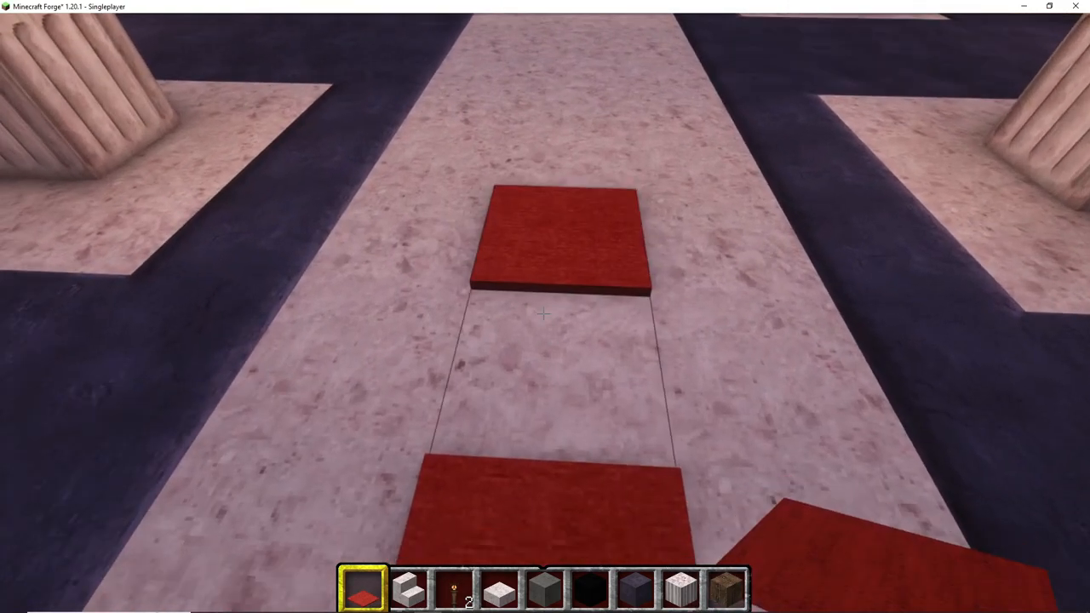
{"action": "mouse_move", "coordinate": [541, 315]}
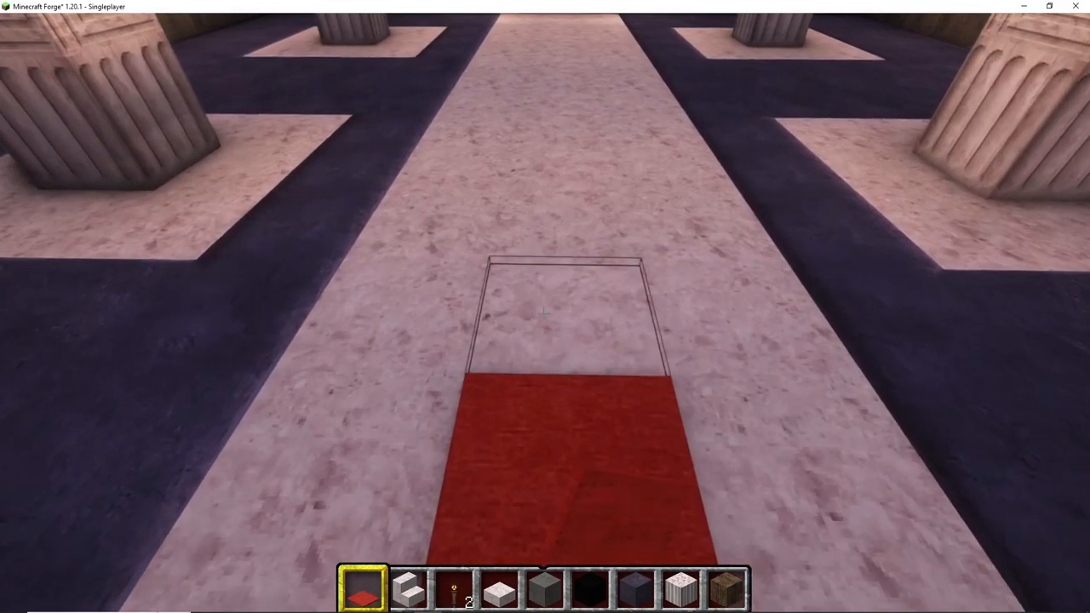
{"action": "mouse_move", "coordinate": [545, 315]}
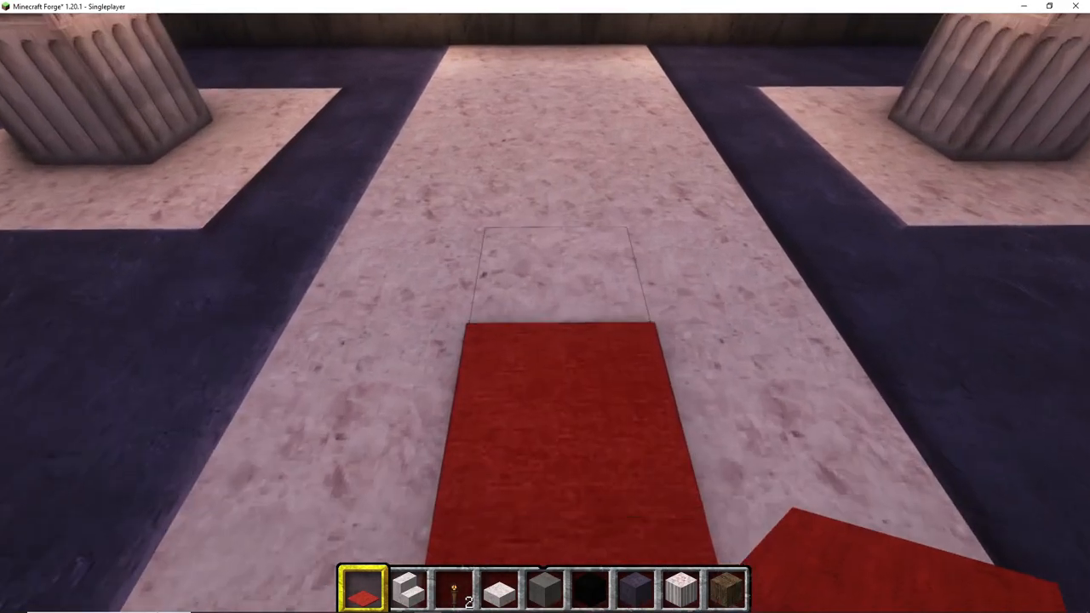
{"action": "mouse_move", "coordinate": [545, 315]}
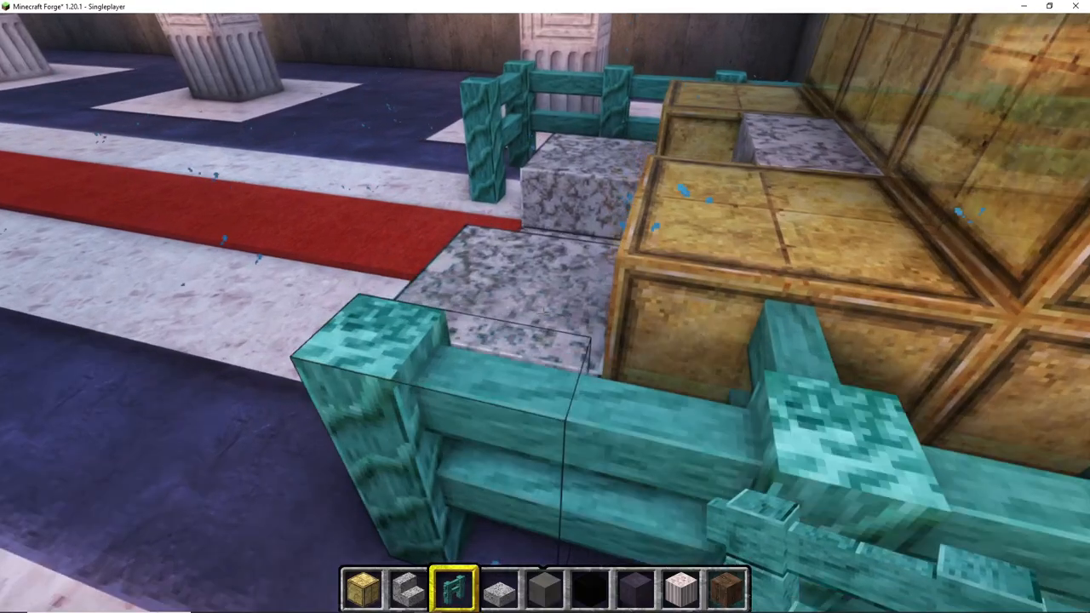
{"action": "mouse_move", "coordinate": [545, 306]}
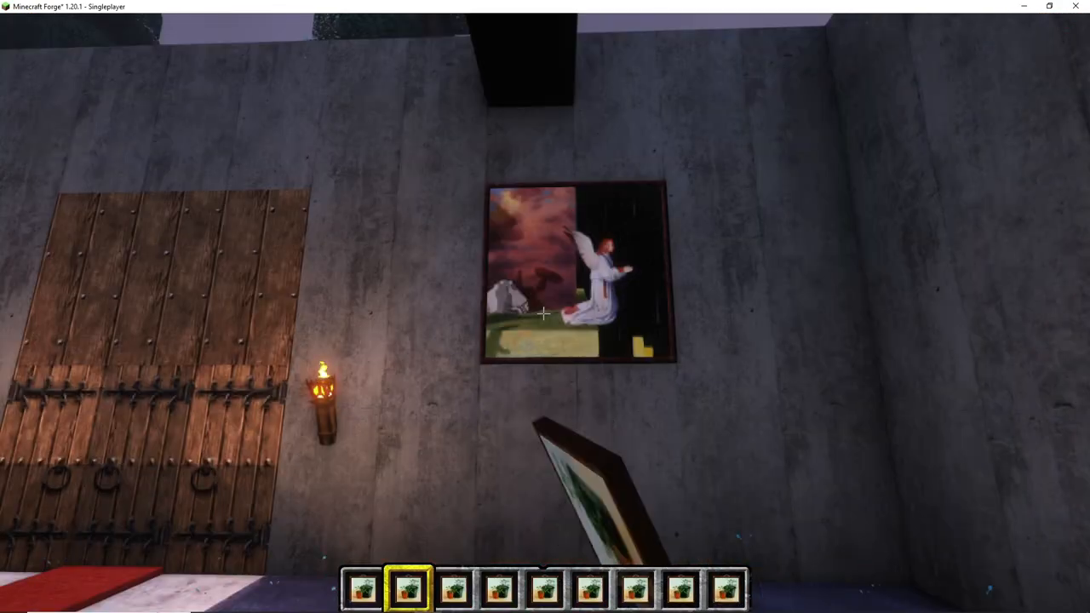
{"action": "mouse_move", "coordinate": [545, 315]}
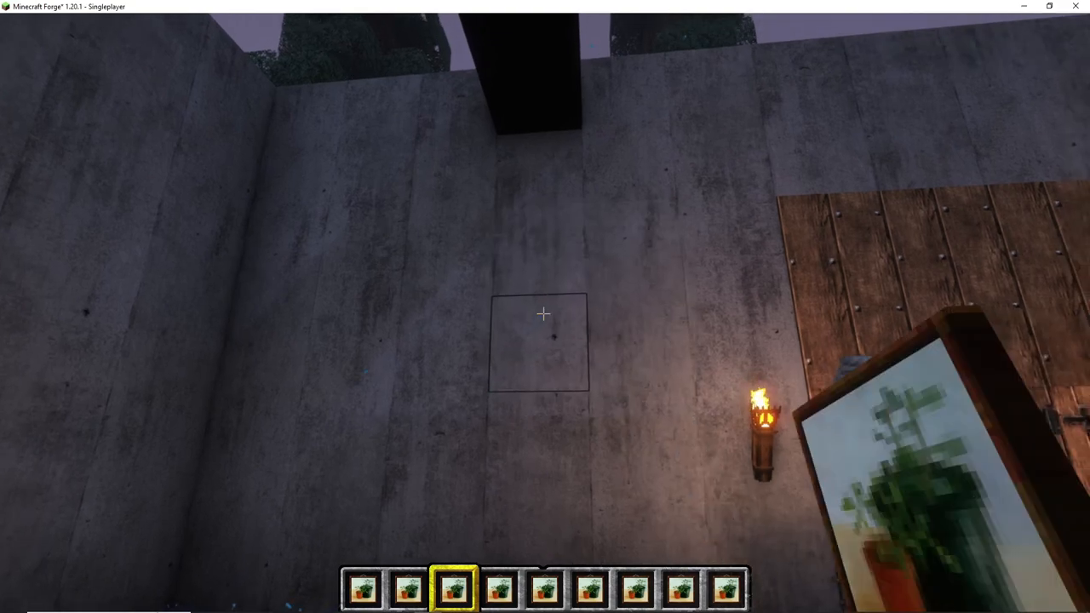
{"action": "mouse_move", "coordinate": [545, 313]}
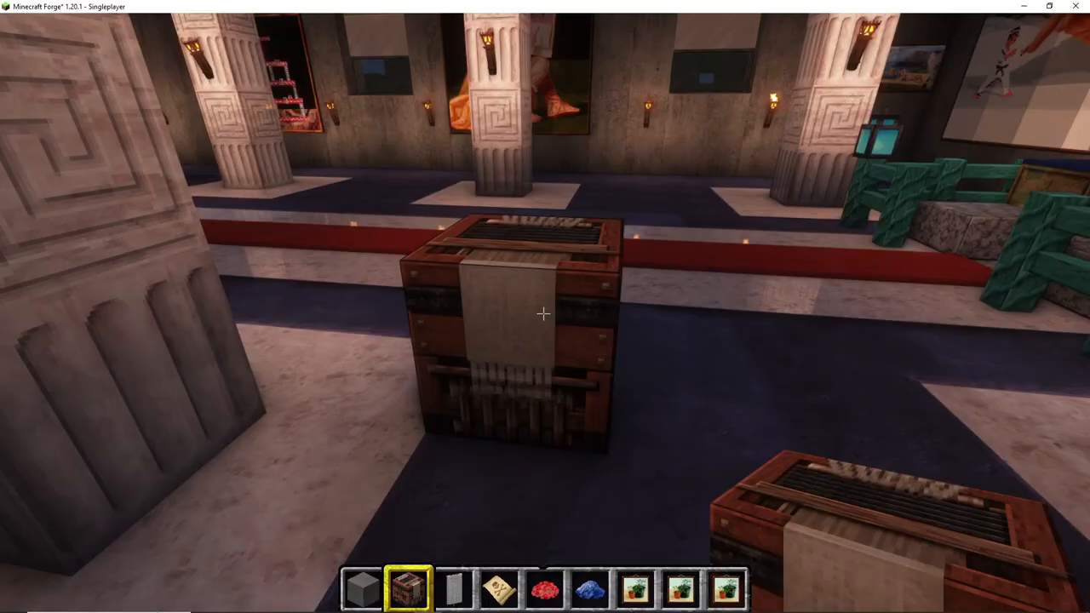
Weave a red-and-white diagonal-half banner at the loom and take it
{"action": "right_click", "coordinate": [542, 315]}
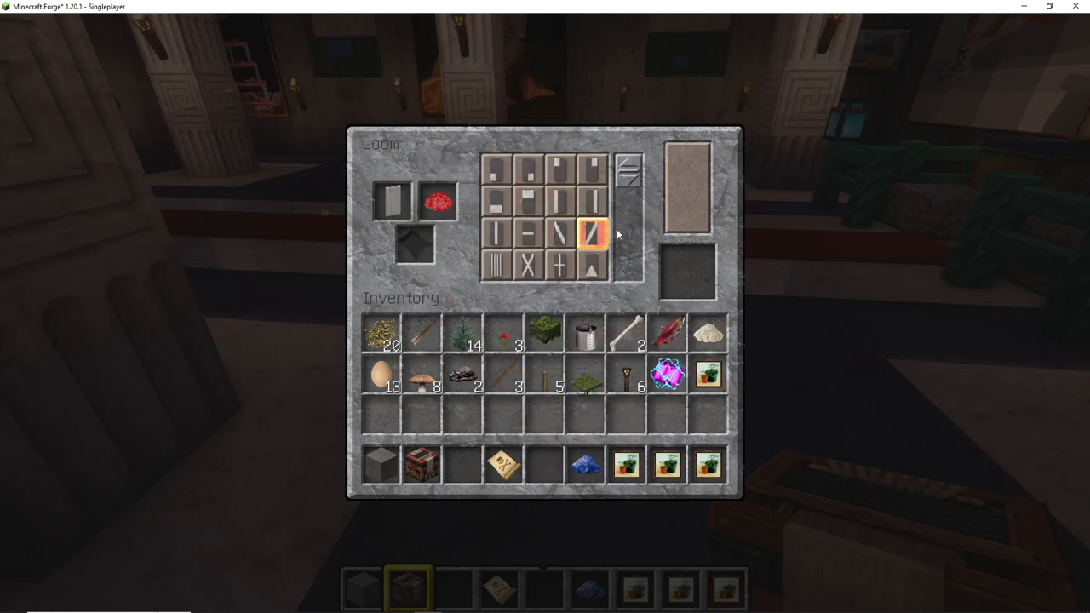
{"action": "left_click", "coordinate": [559, 235]}
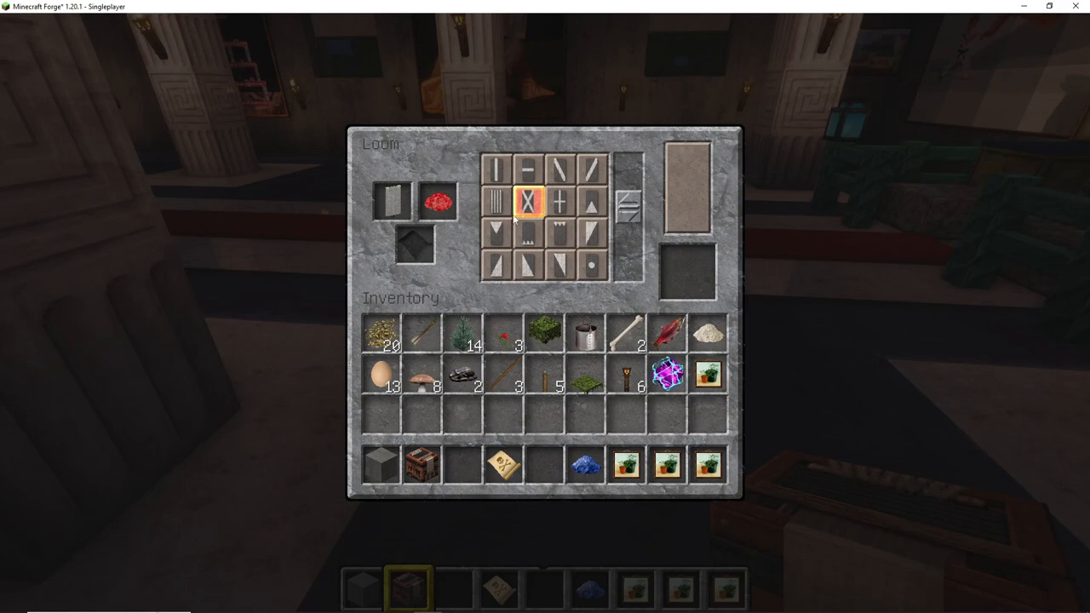
{"action": "left_click", "coordinate": [557, 241]}
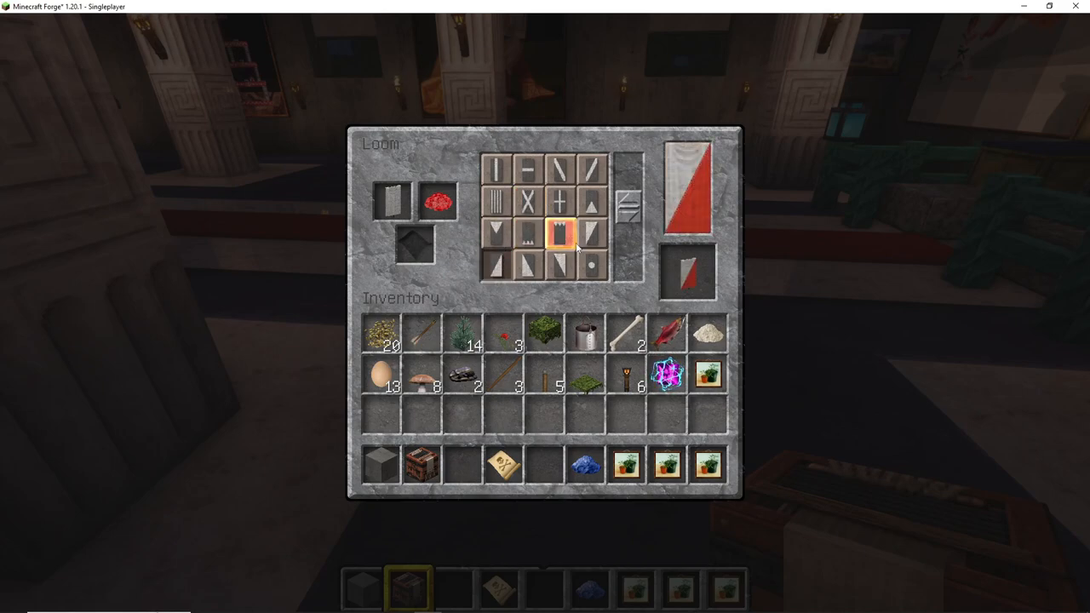
{"action": "left_click", "coordinate": [688, 269]}
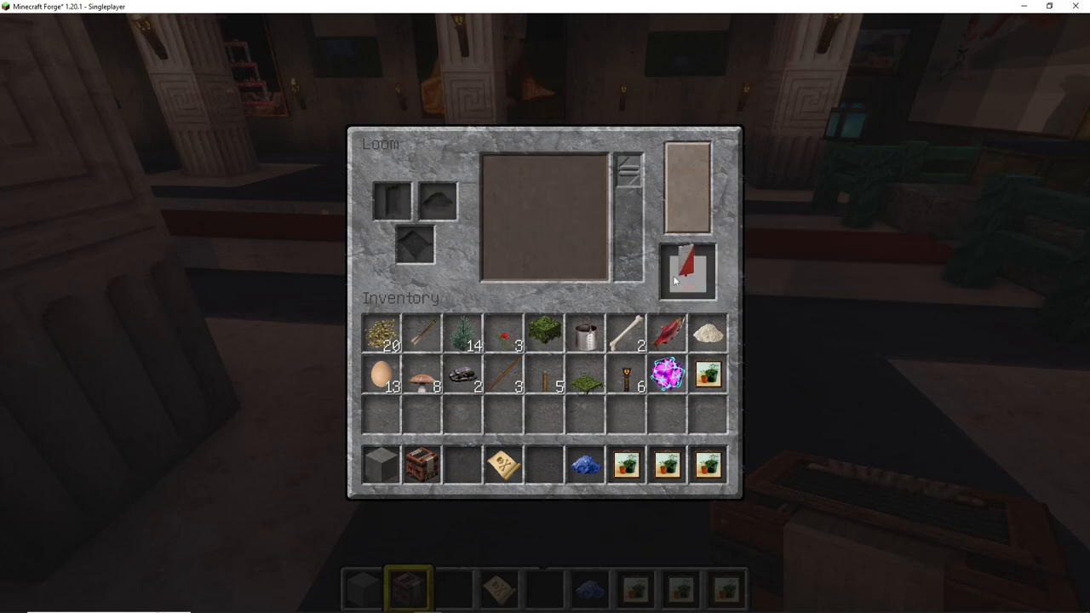
{"action": "key", "text": "Escape"}
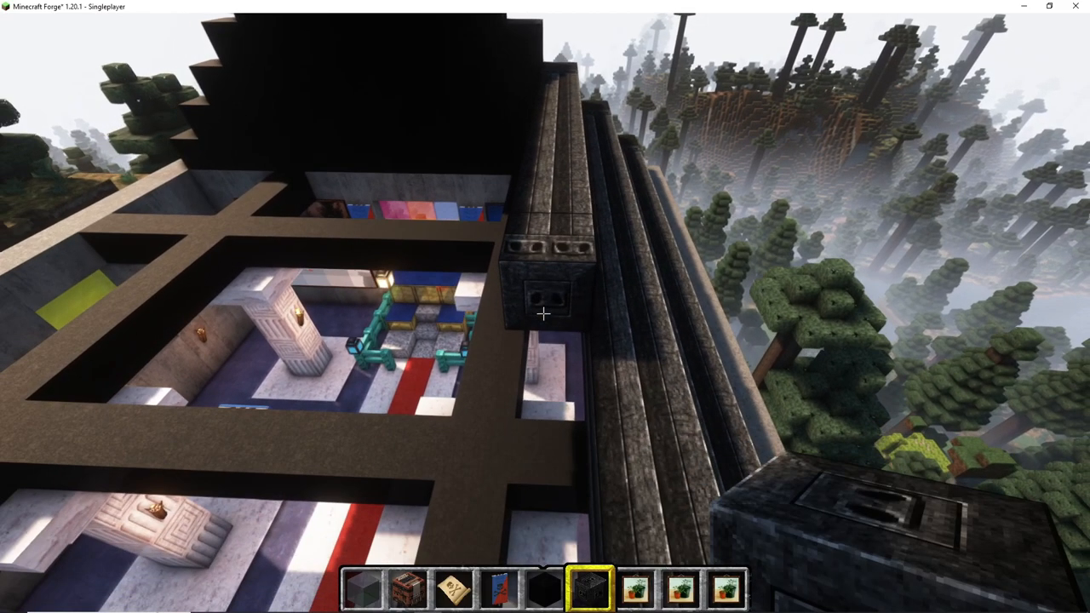
{"action": "mouse_move", "coordinate": [545, 313]}
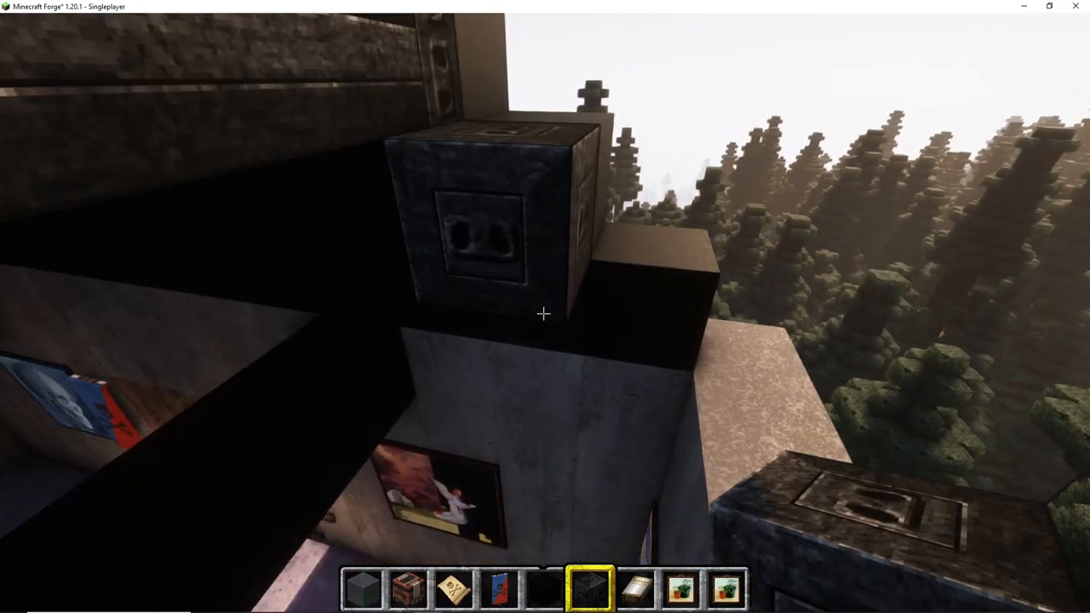
{"action": "mouse_move", "coordinate": [544, 313]}
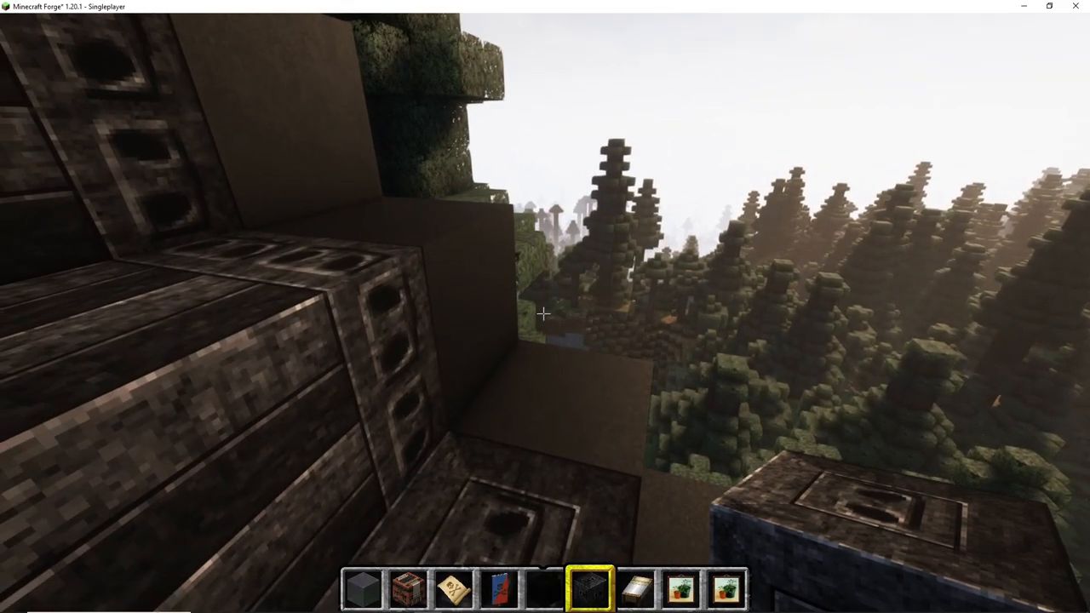
{"action": "mouse_move", "coordinate": [545, 314]}
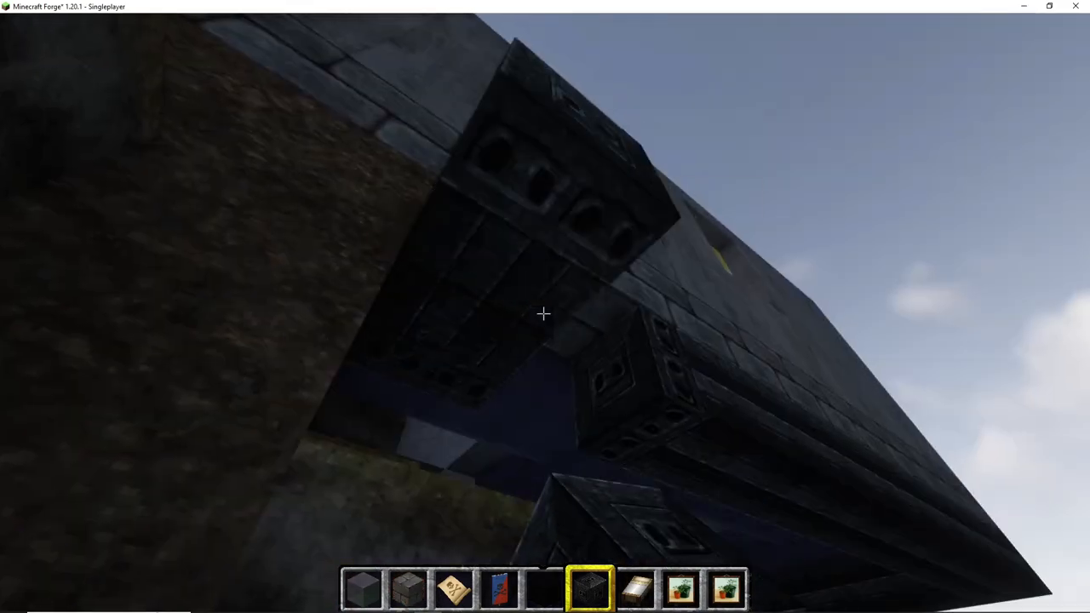
{"action": "mouse_move", "coordinate": [545, 315]}
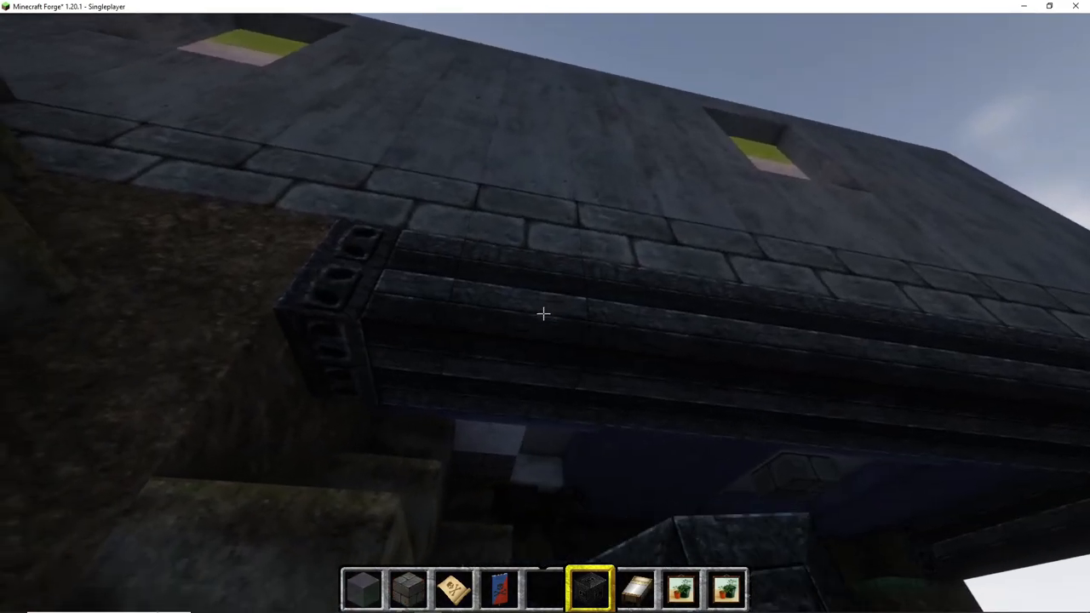
{"action": "mouse_move", "coordinate": [545, 314]}
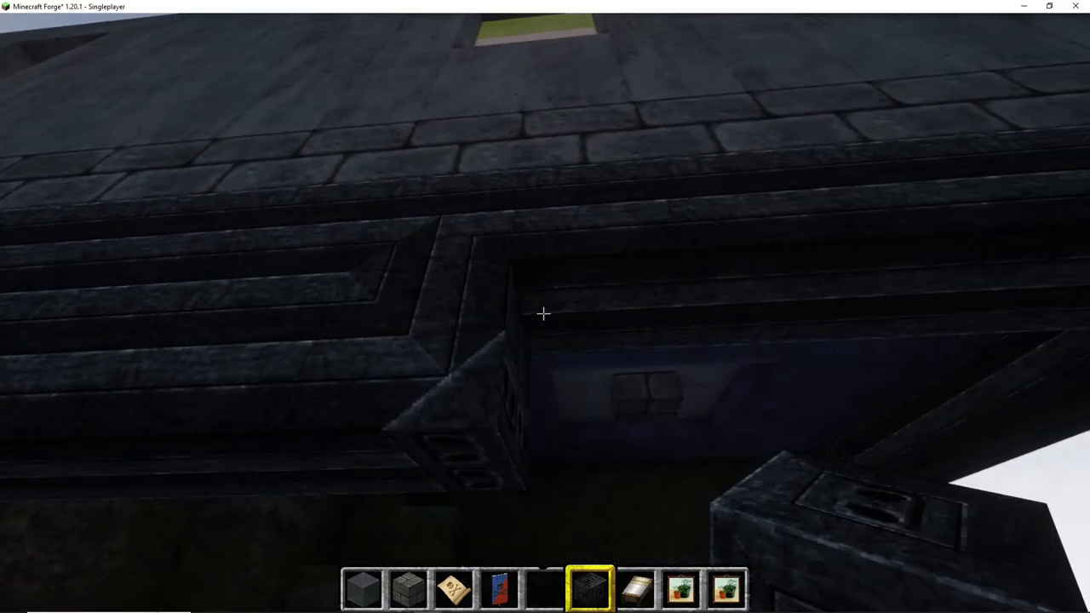
{"action": "mouse_move", "coordinate": [545, 313]}
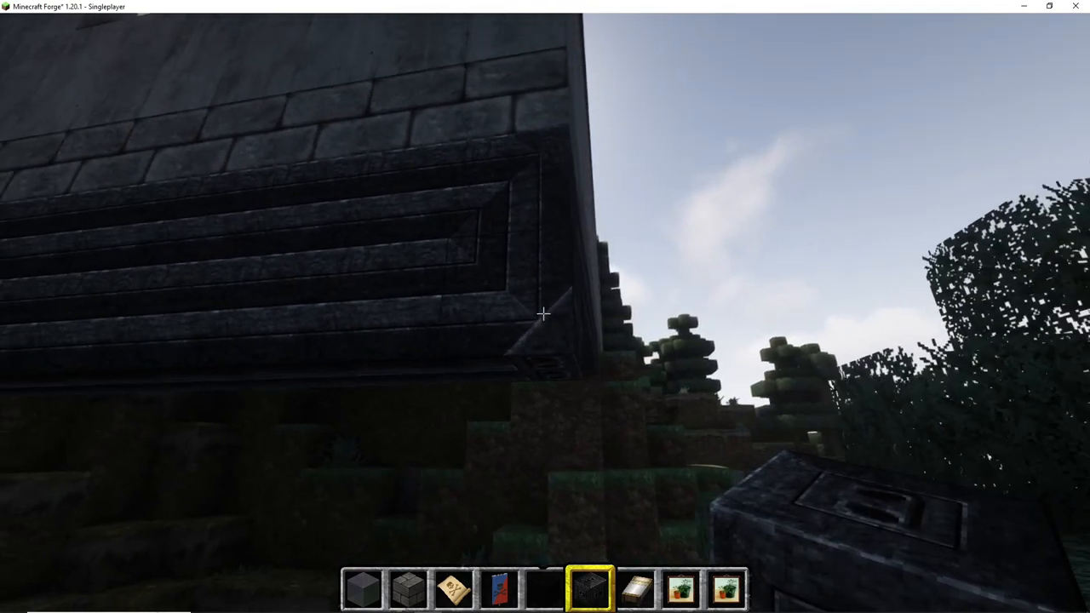
{"action": "mouse_move", "coordinate": [542, 315]}
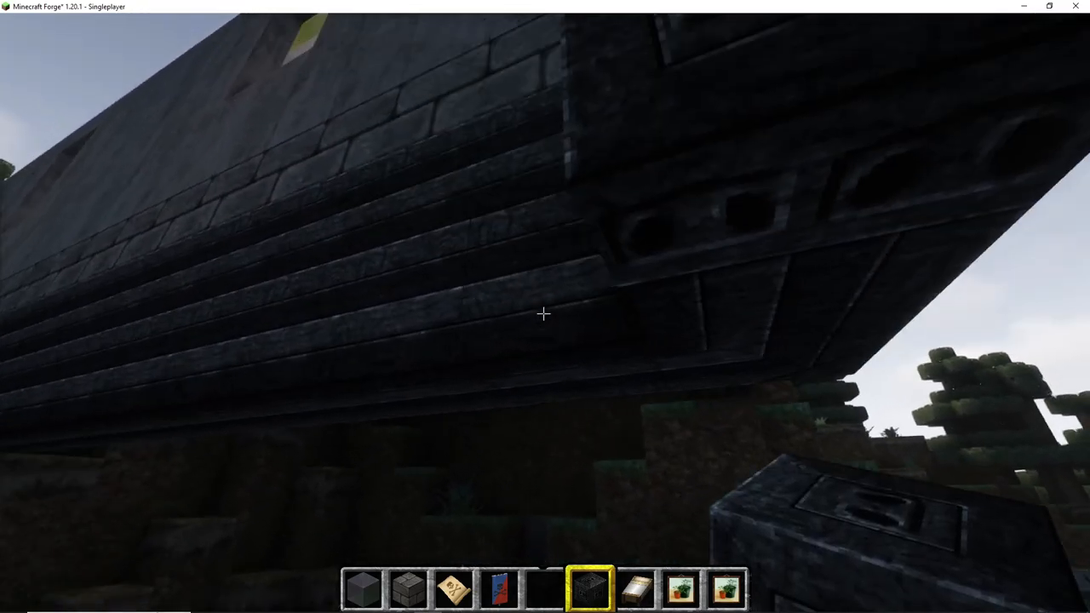
{"action": "mouse_move", "coordinate": [545, 315]}
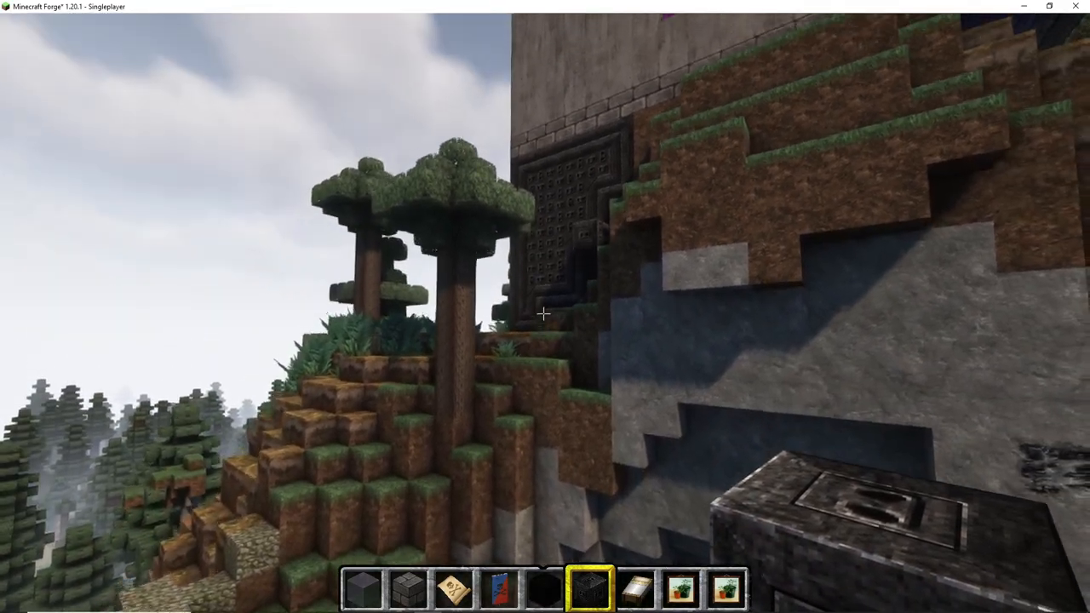
{"action": "mouse_move", "coordinate": [542, 313]}
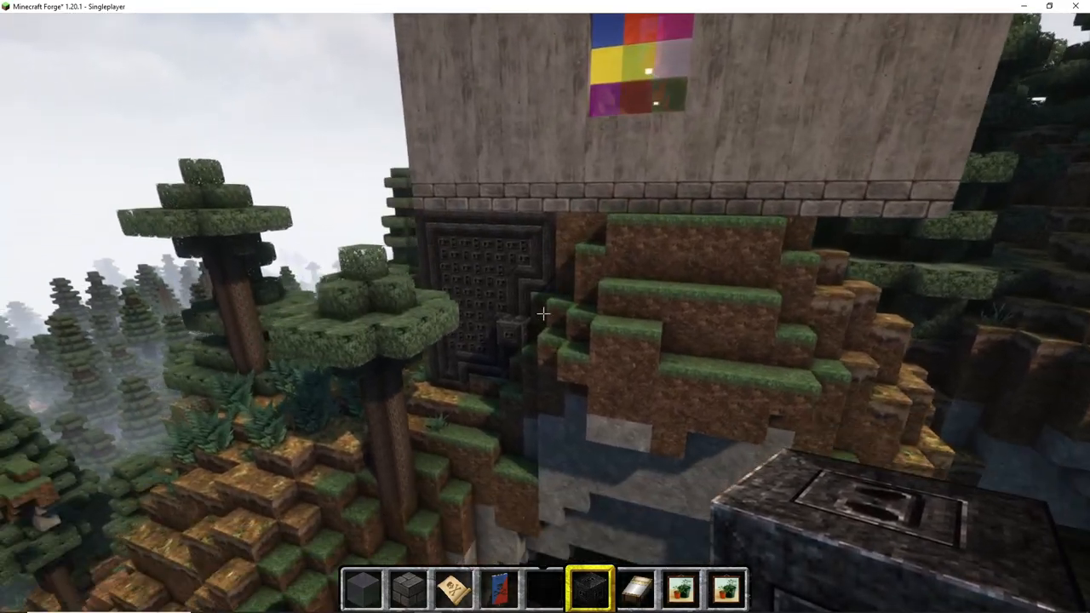
{"action": "mouse_move", "coordinate": [545, 315]}
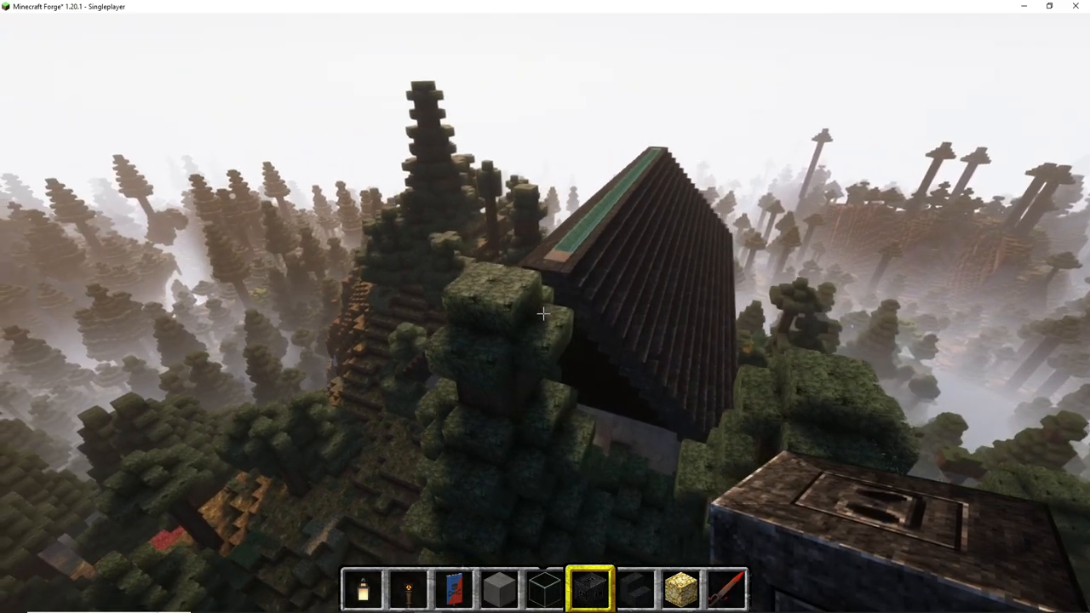
{"action": "mouse_move", "coordinate": [543, 313]}
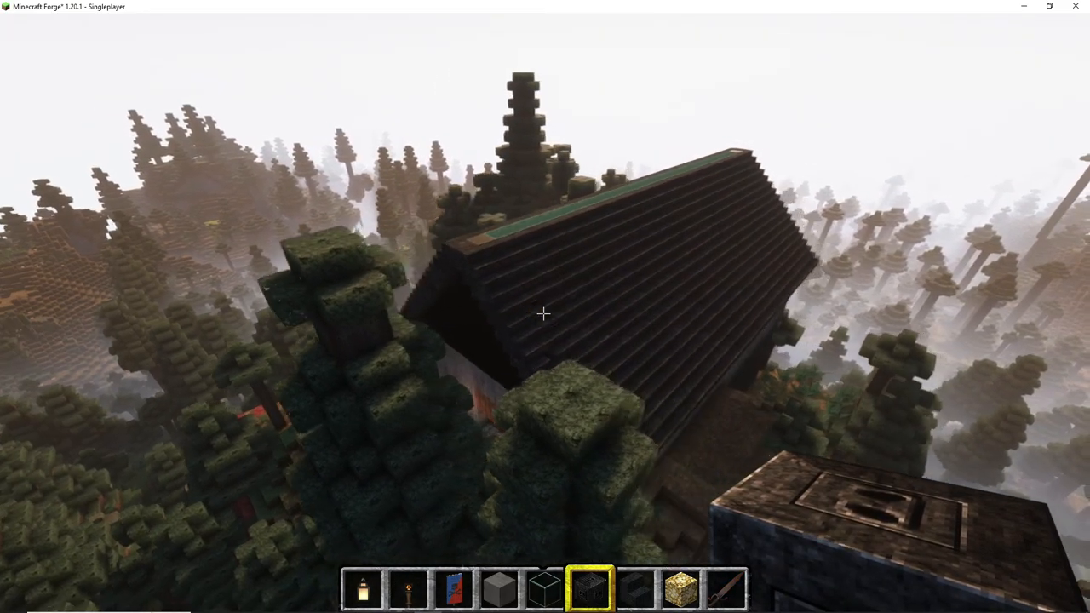
{"action": "mouse_move", "coordinate": [542, 313]}
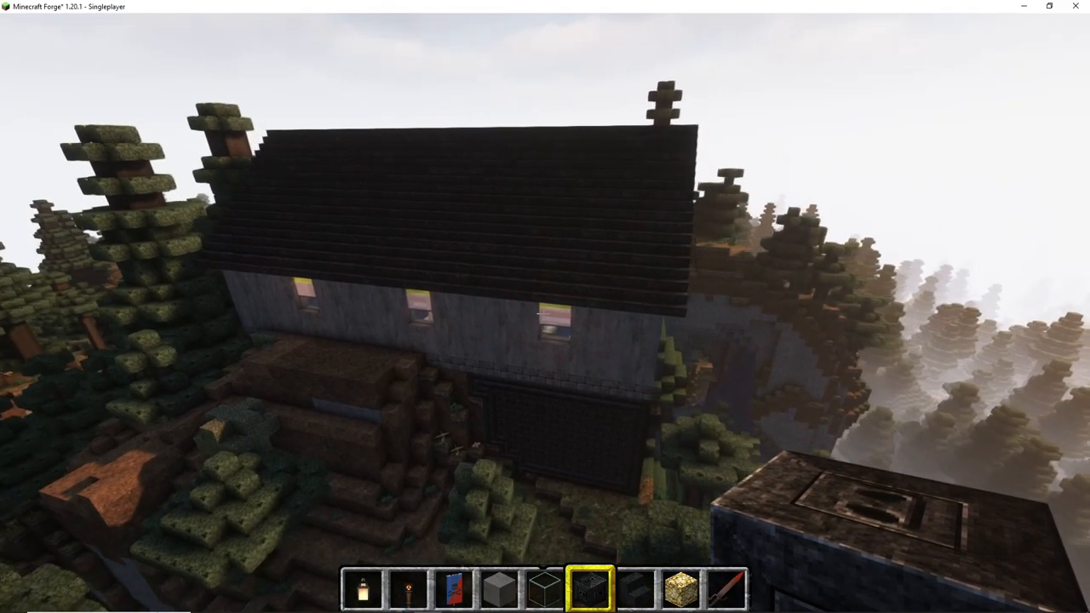
{"action": "mouse_move", "coordinate": [545, 307]}
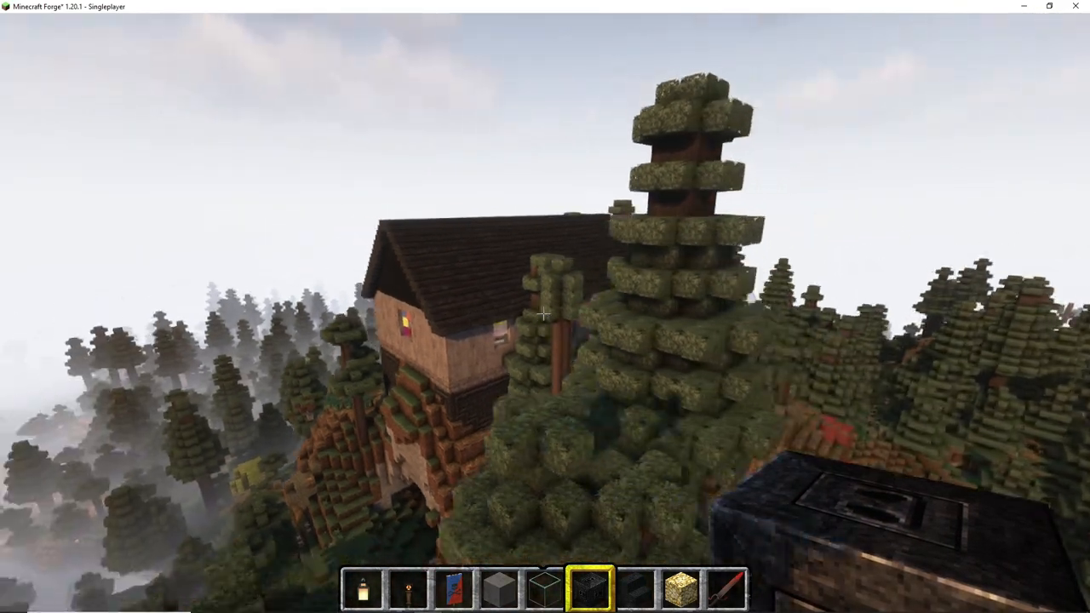
{"action": "mouse_move", "coordinate": [545, 317]}
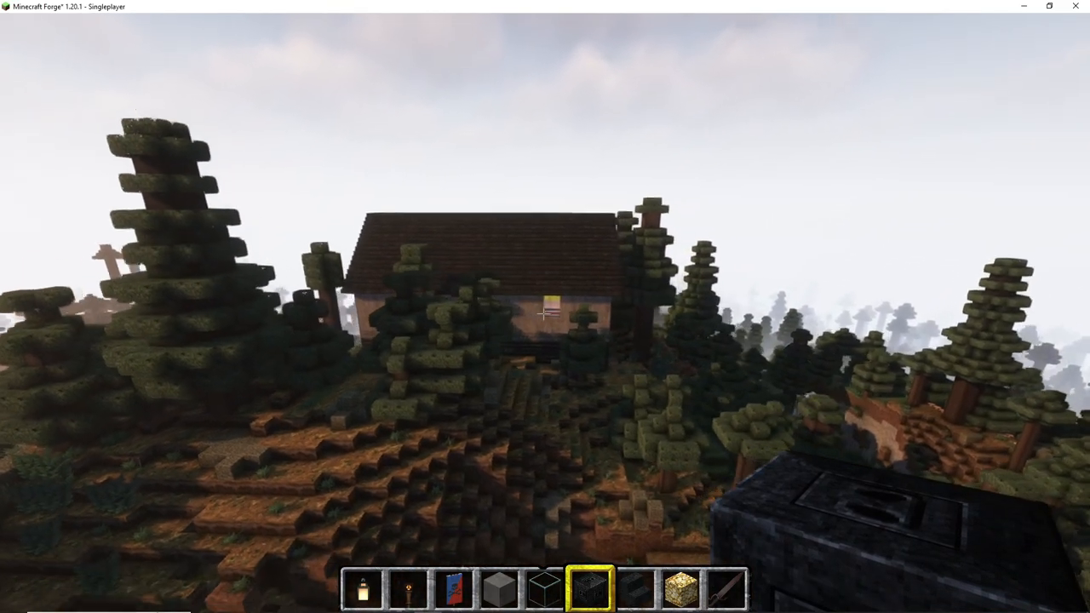
{"action": "mouse_move", "coordinate": [545, 315]}
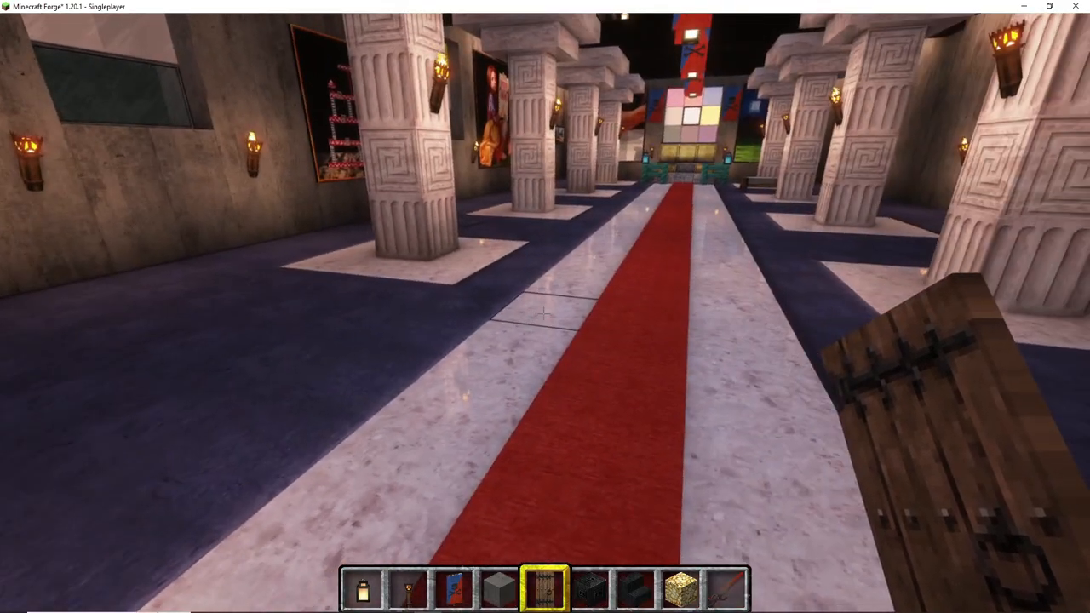
{"action": "mouse_move", "coordinate": [545, 316]}
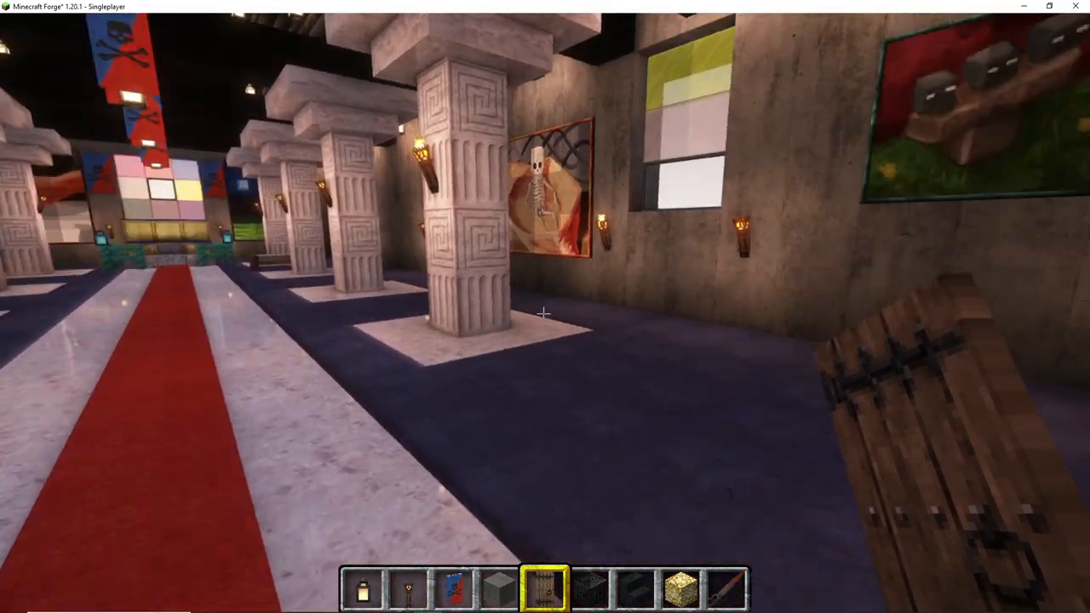
{"action": "mouse_move", "coordinate": [545, 315]}
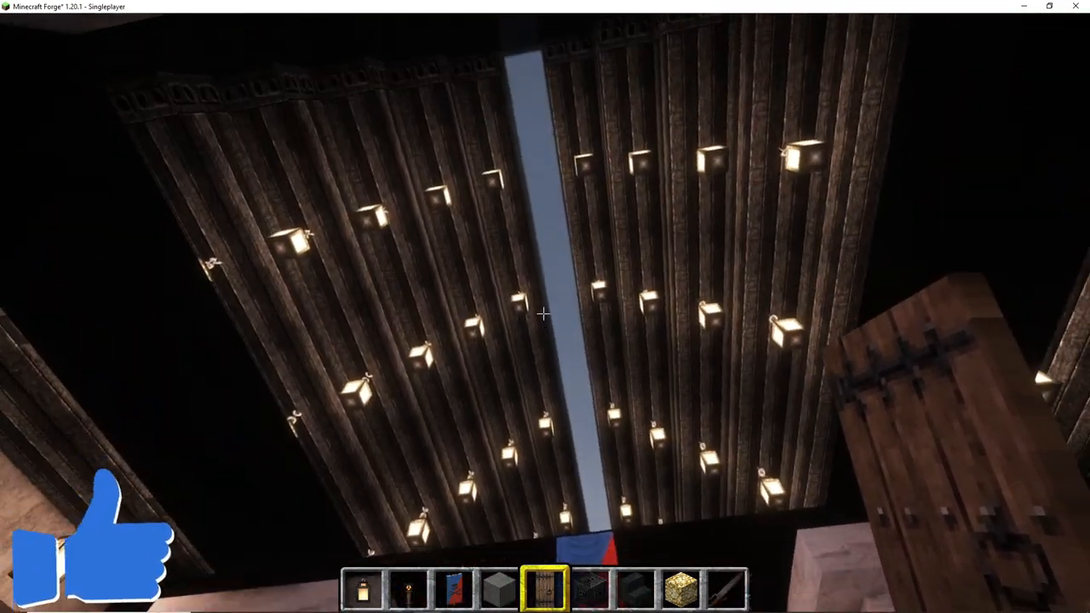
{"action": "mouse_move", "coordinate": [545, 315]}
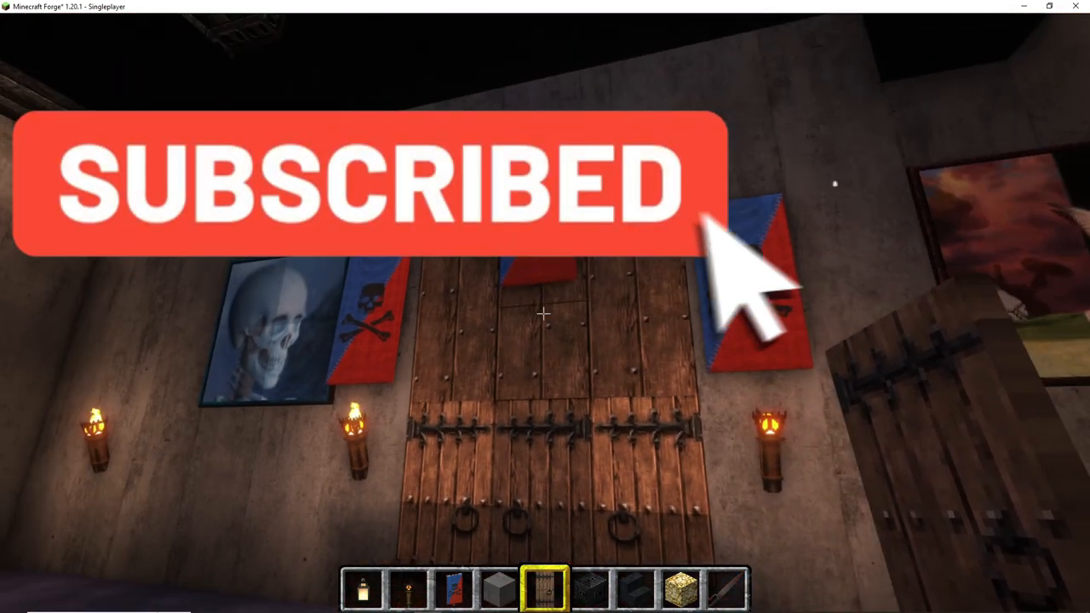
{"action": "mouse_move", "coordinate": [545, 307]}
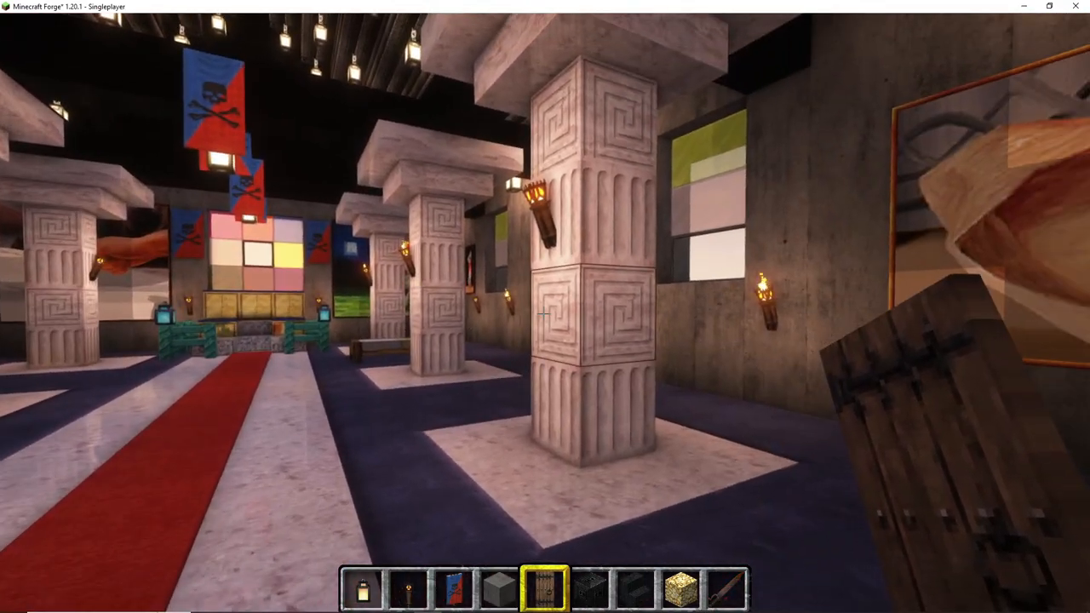
{"action": "mouse_move", "coordinate": [545, 307]}
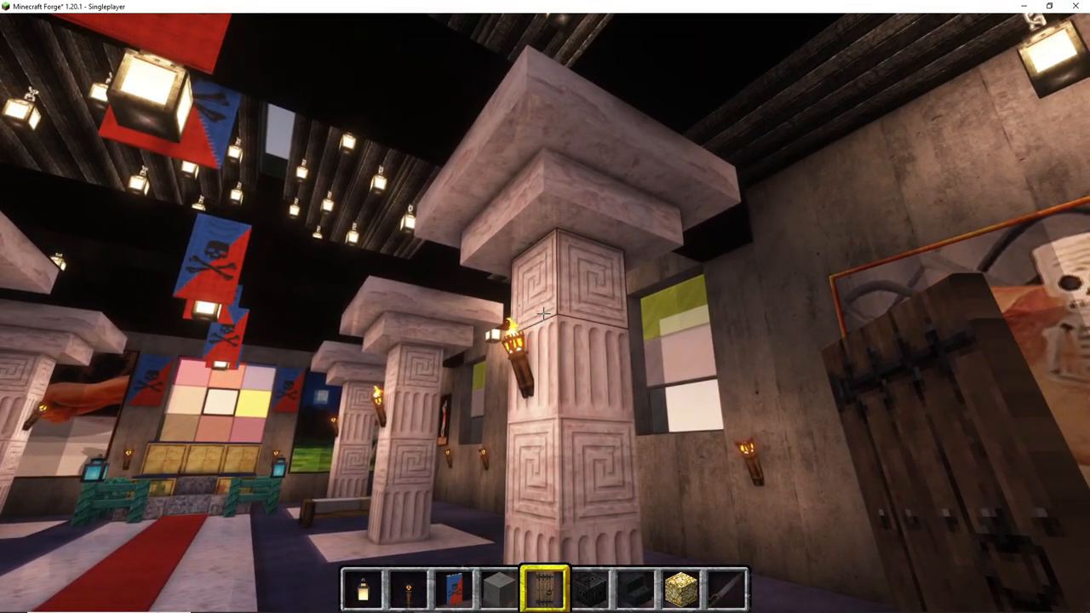
{"action": "mouse_move", "coordinate": [545, 323]}
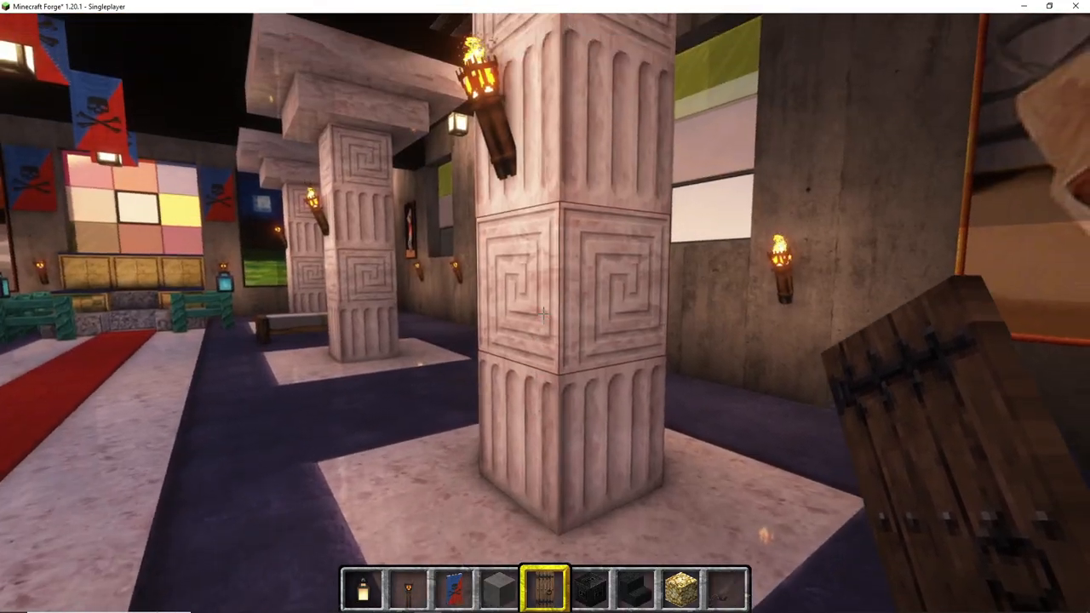